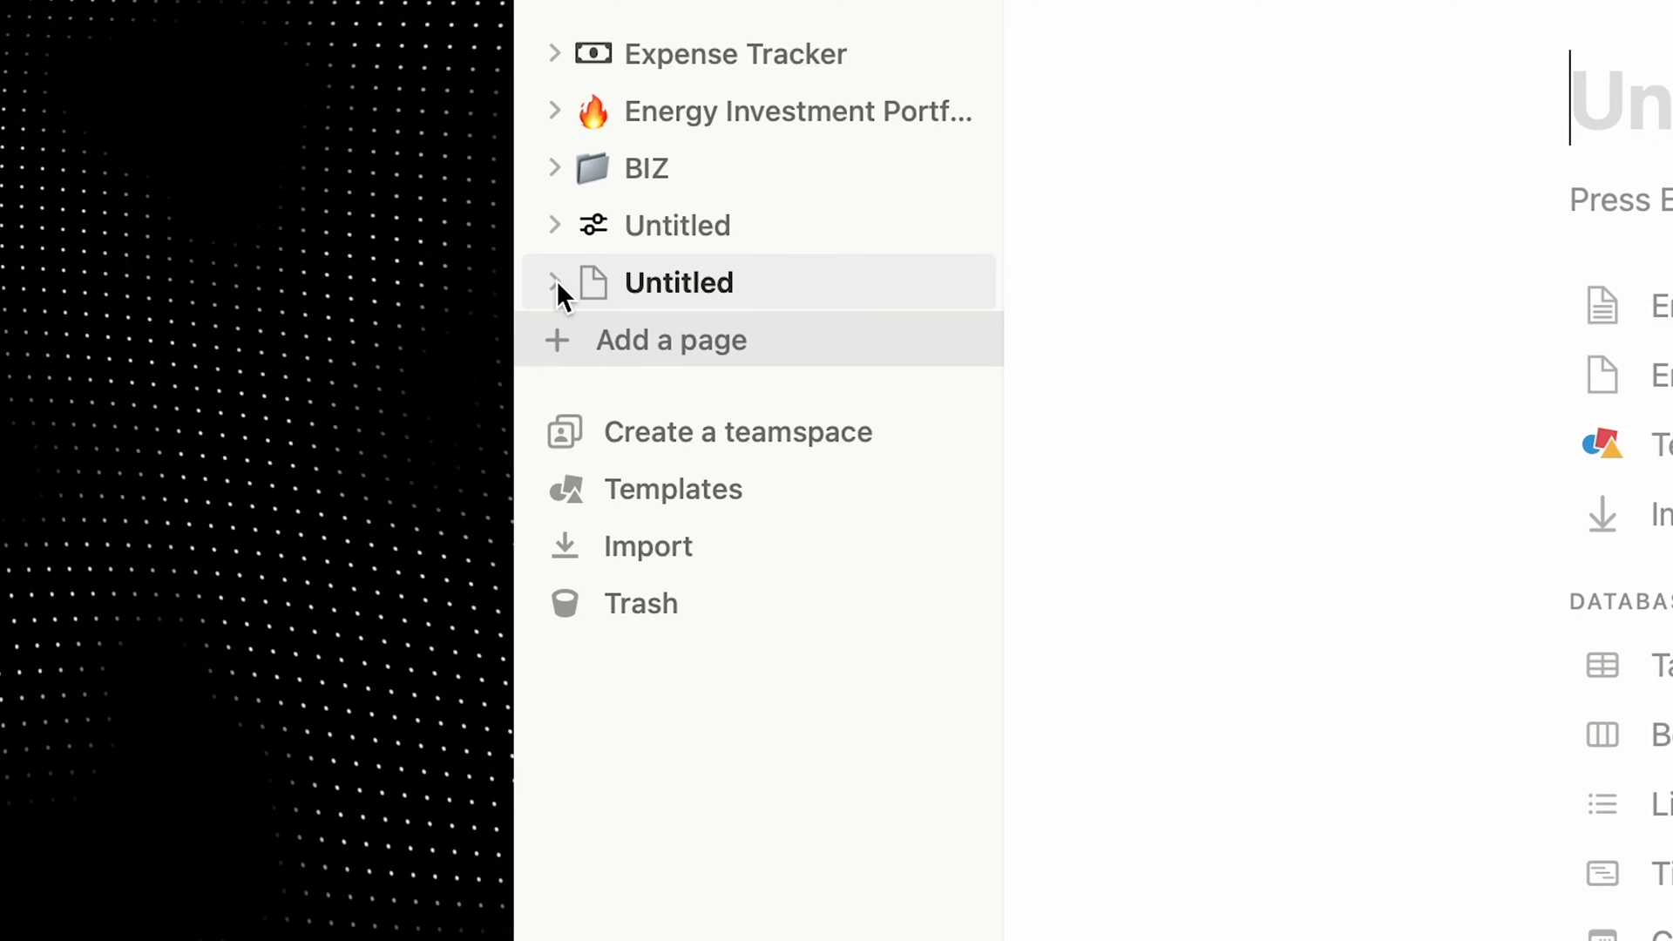
mouse_move(755, 296)
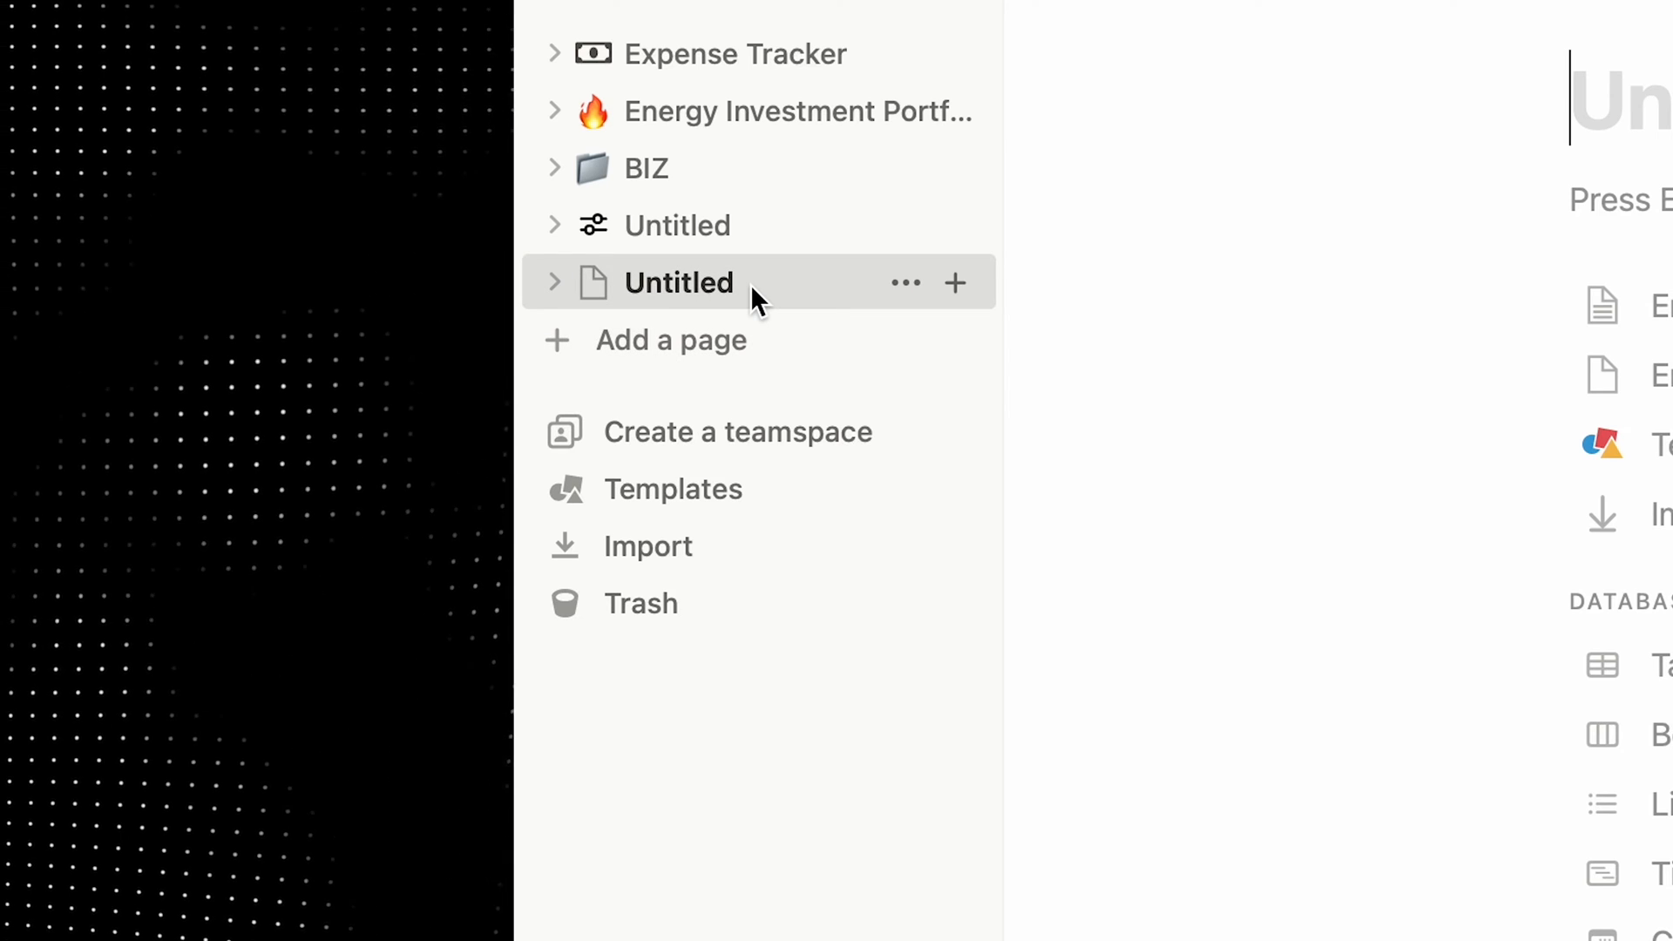
Open the bottom Untitled page from the sidebar.
left_click(680, 283)
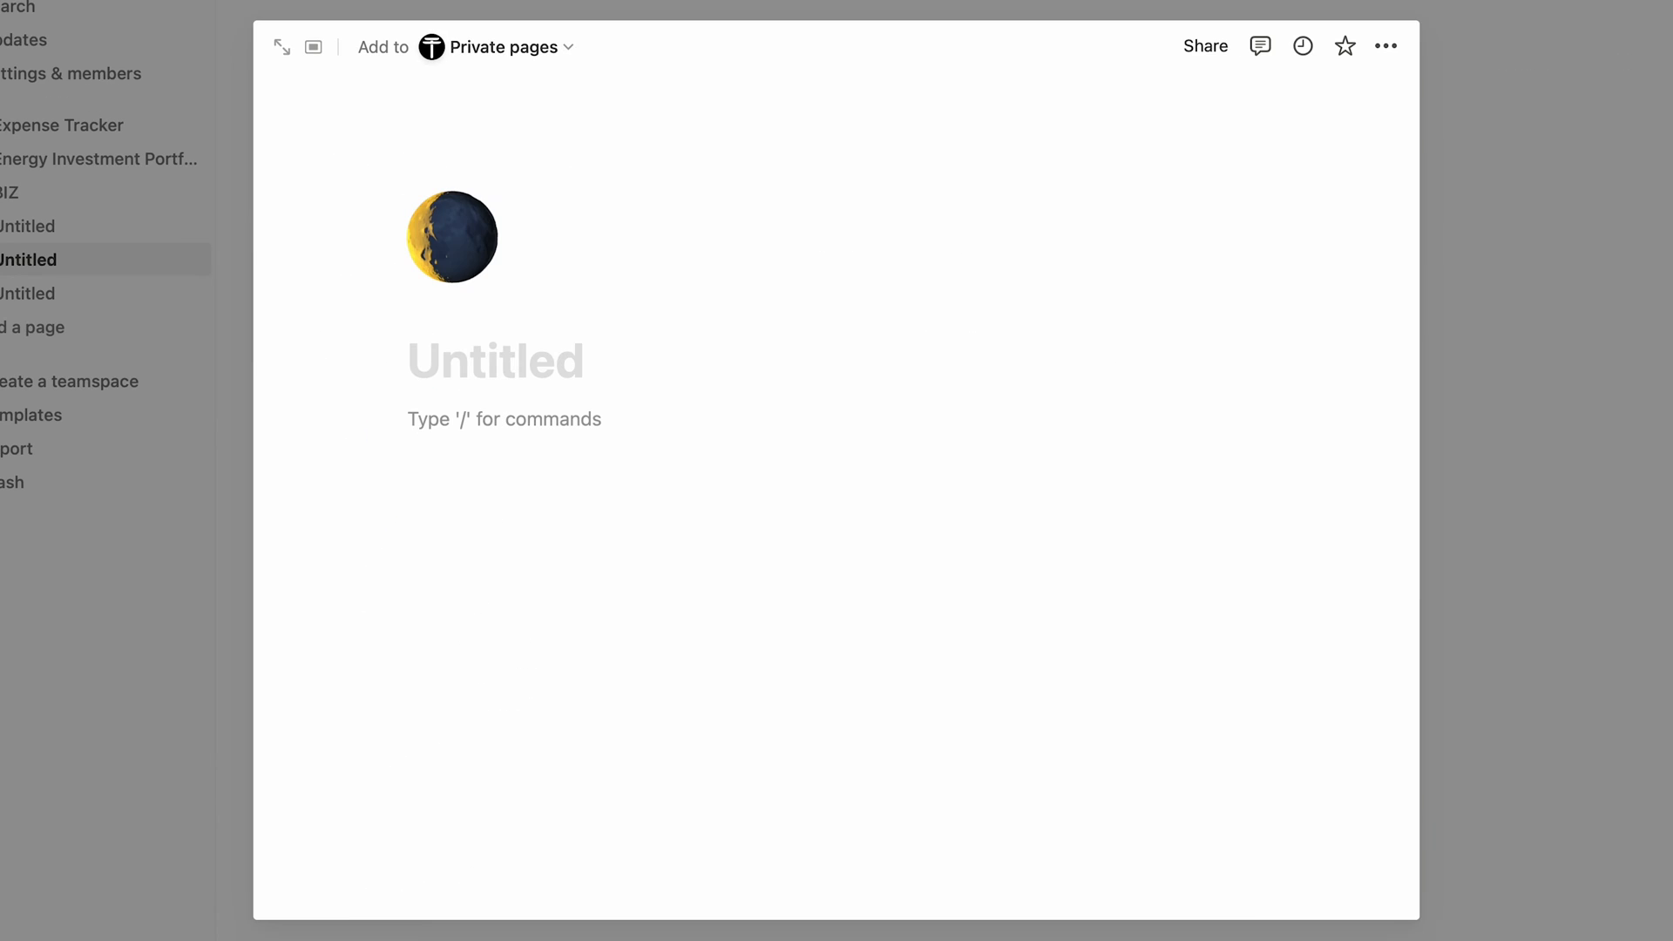
Browse the slash block menu, create a new page and begin titling it 'Page'.
type("/")
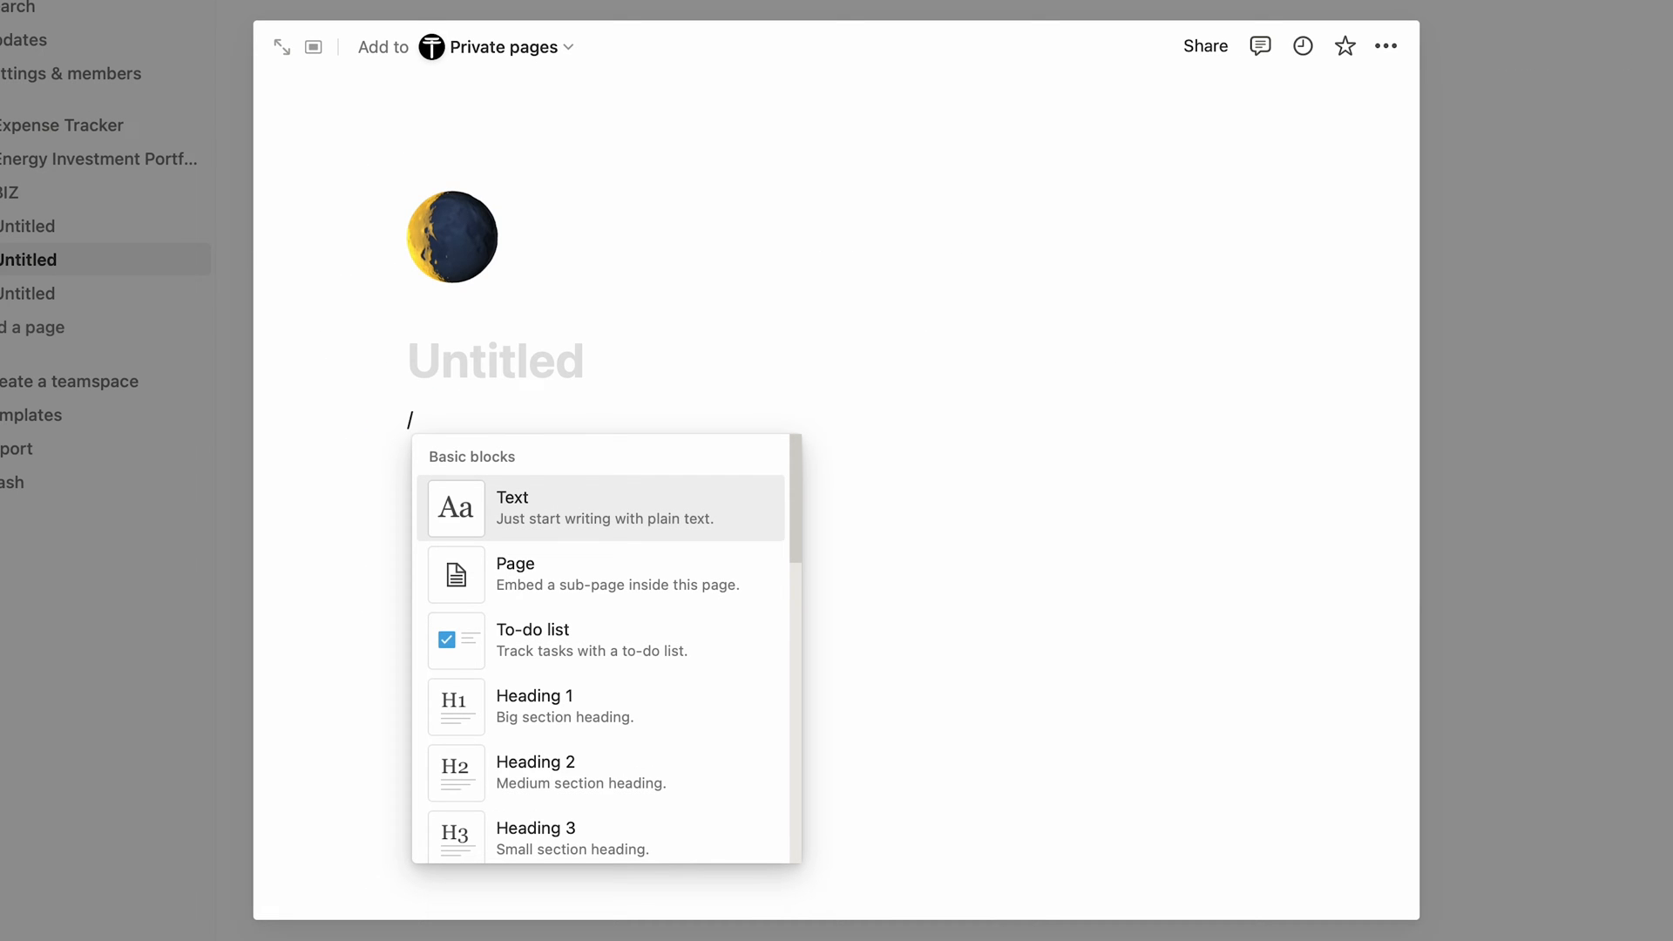
scroll("down", 3)
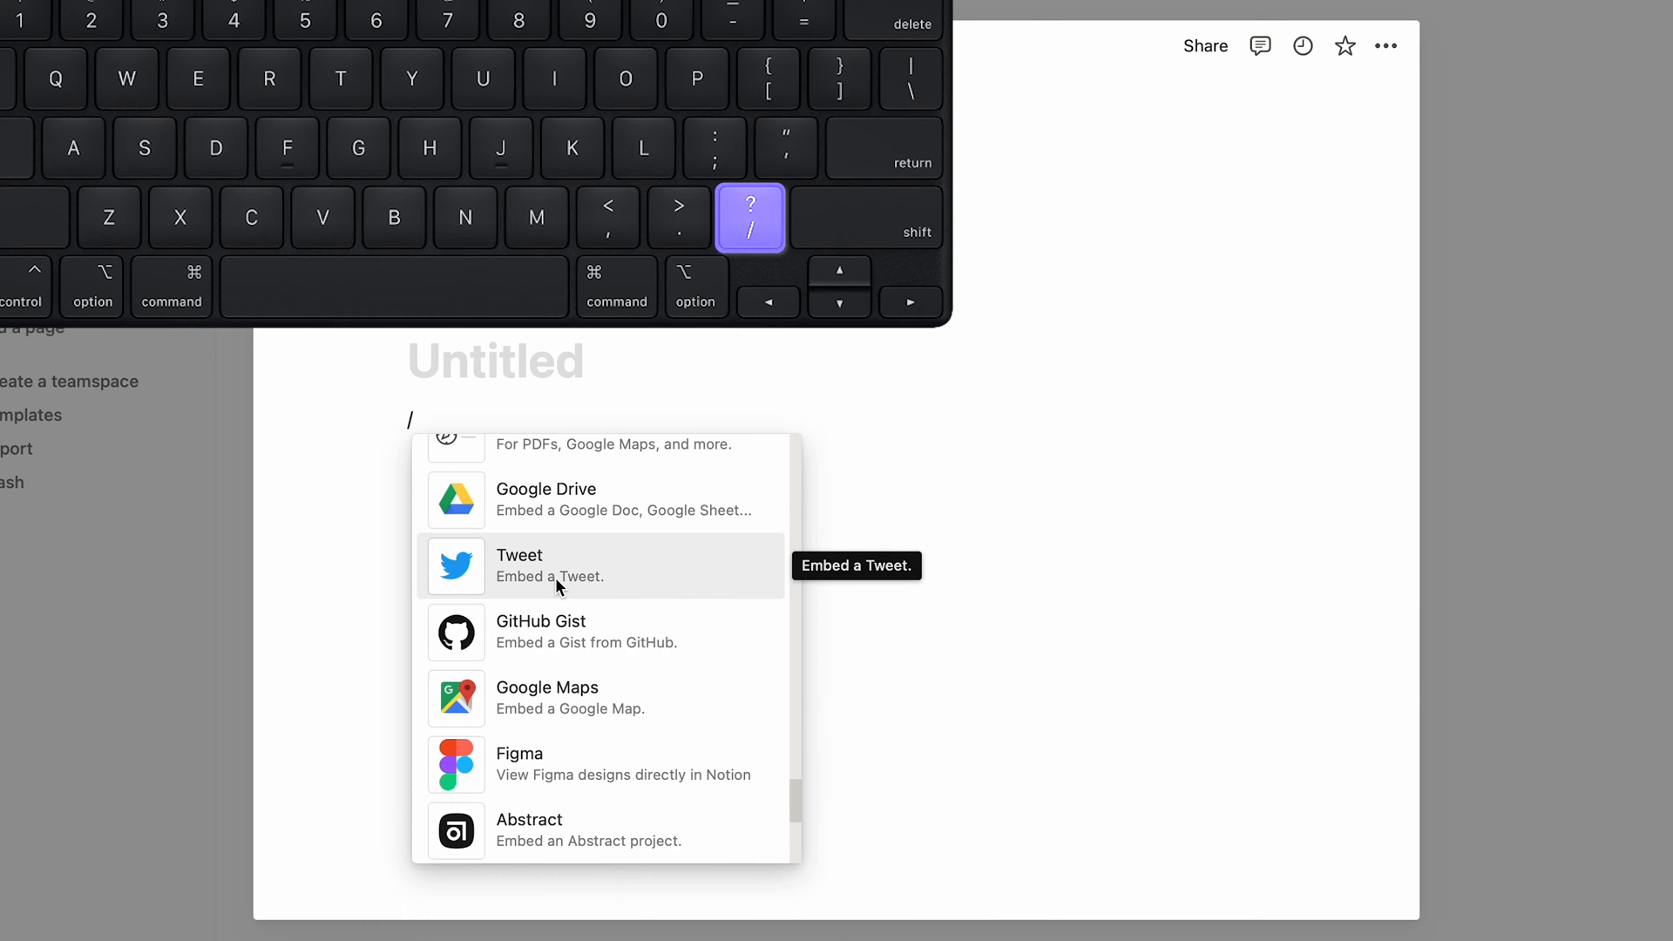
left_click(518, 566)
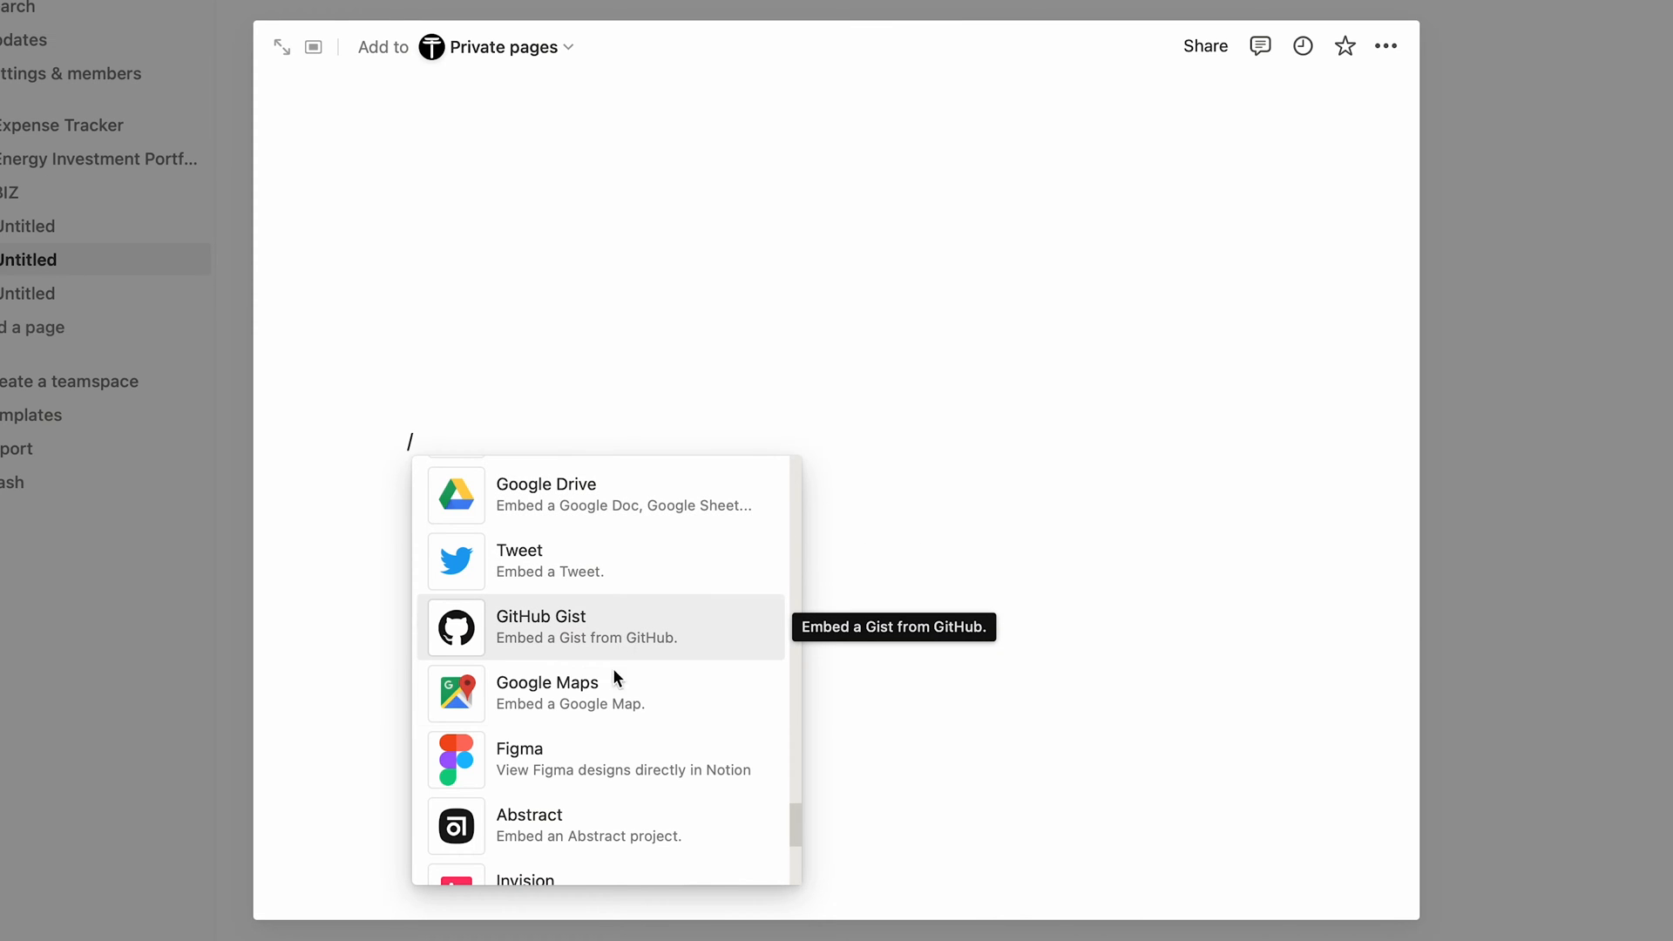
scroll("down", 3)
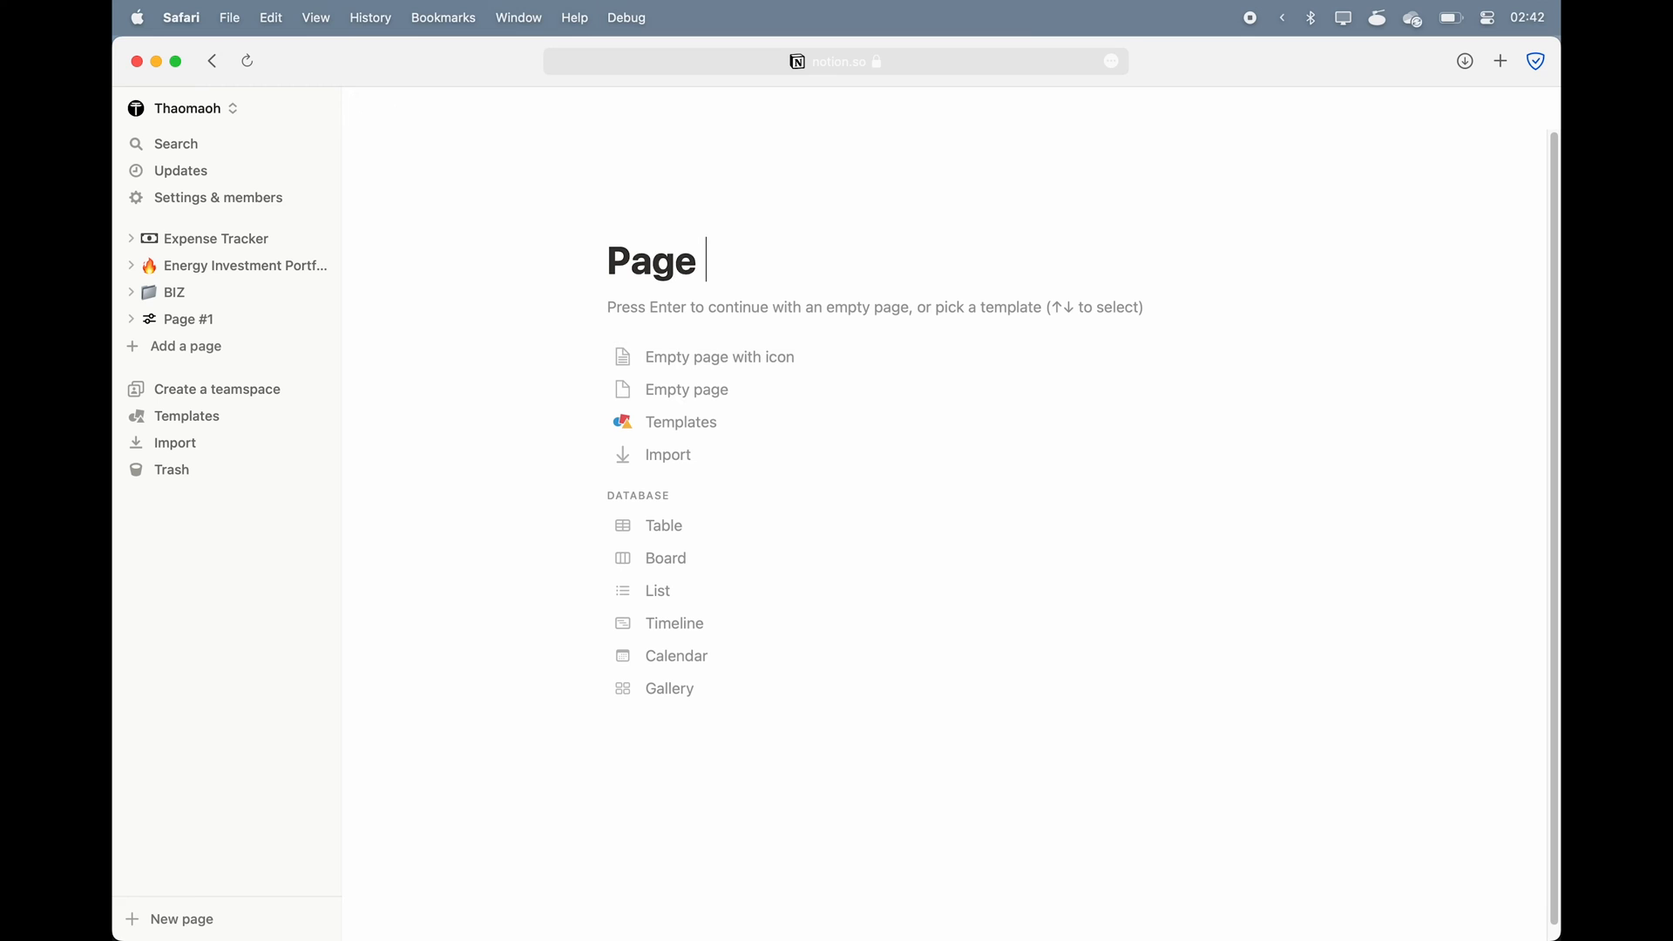
Finish the title as 'Page #2' and insert an inline database via /database.
type("#2")
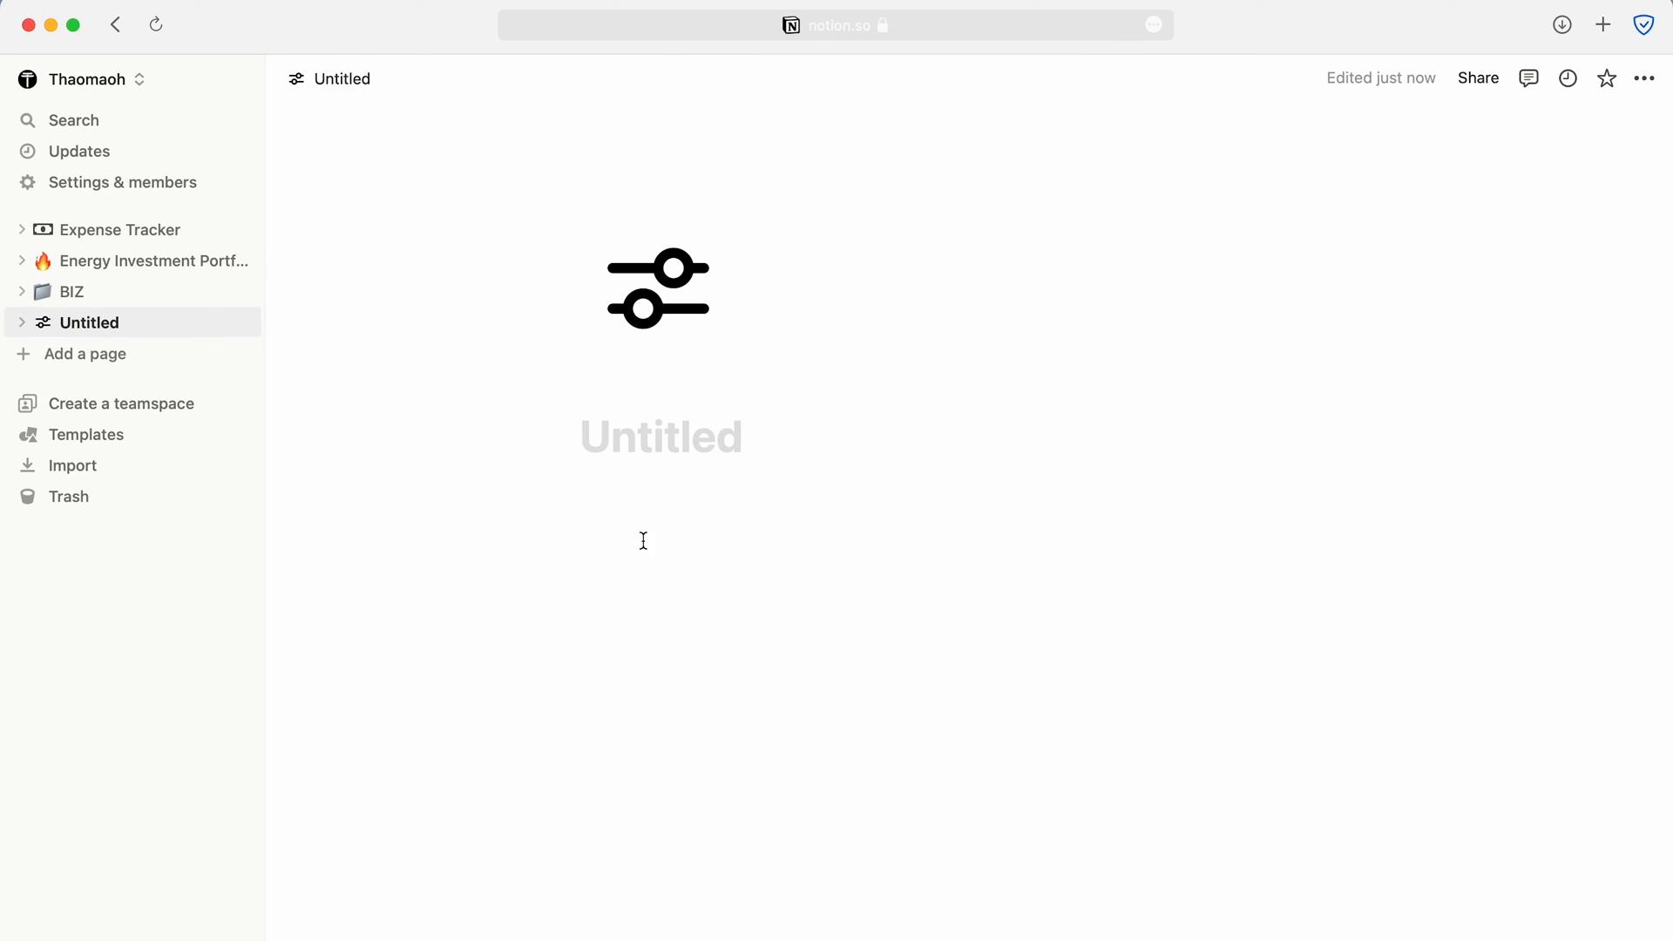
type("/database")
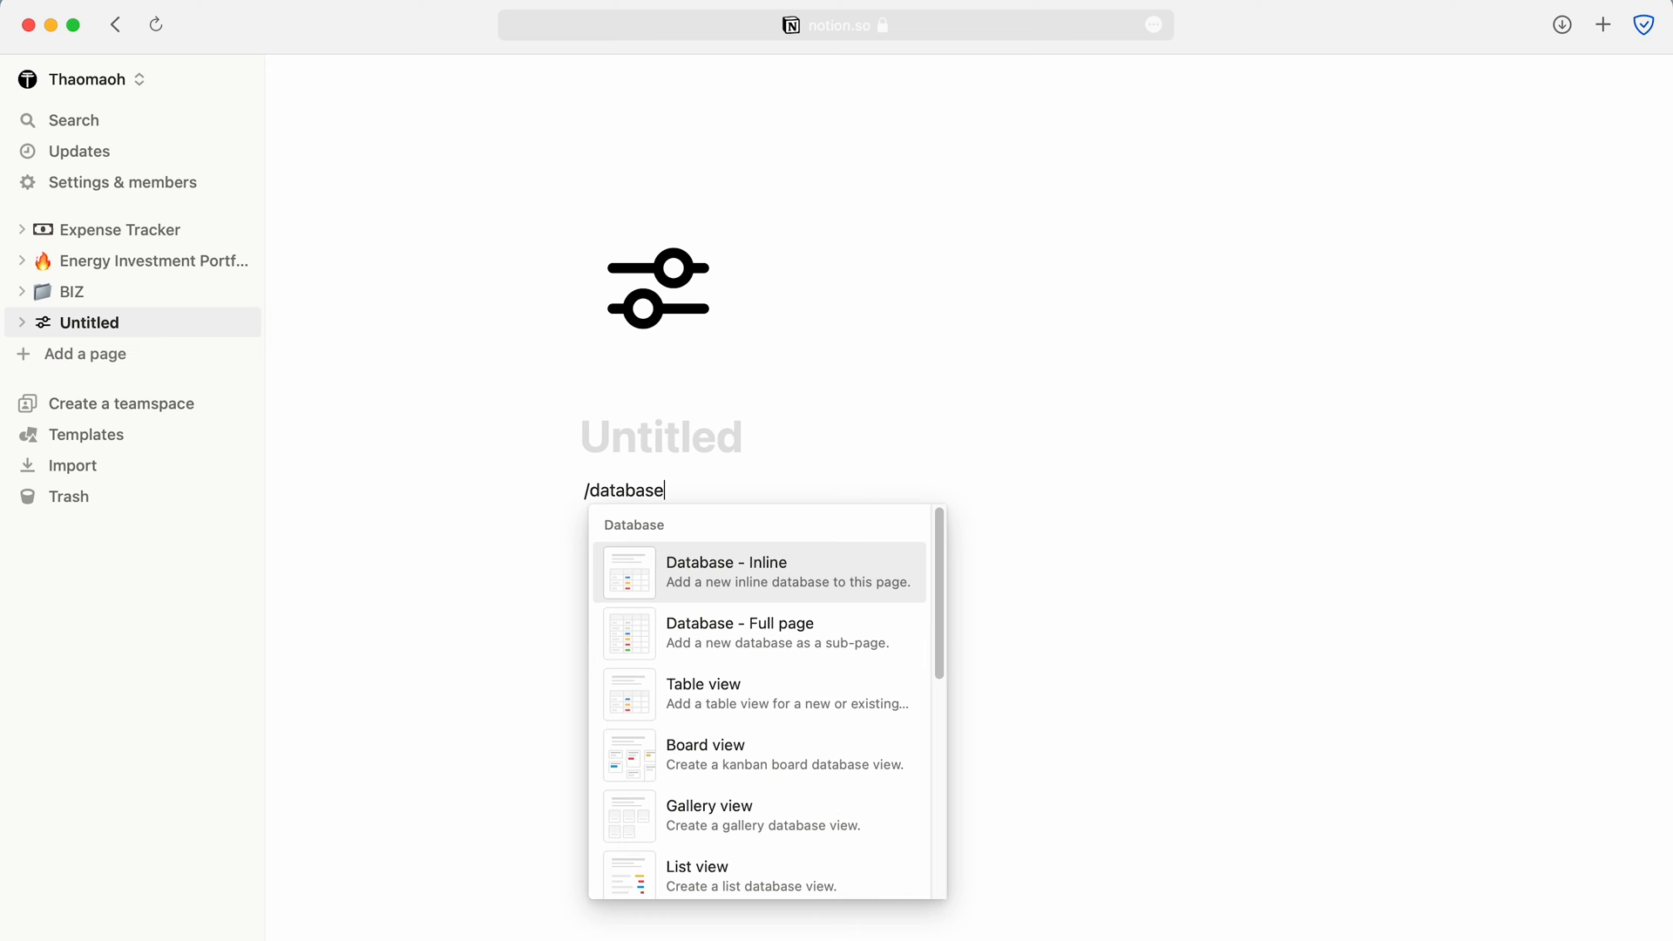
left_click(726, 563)
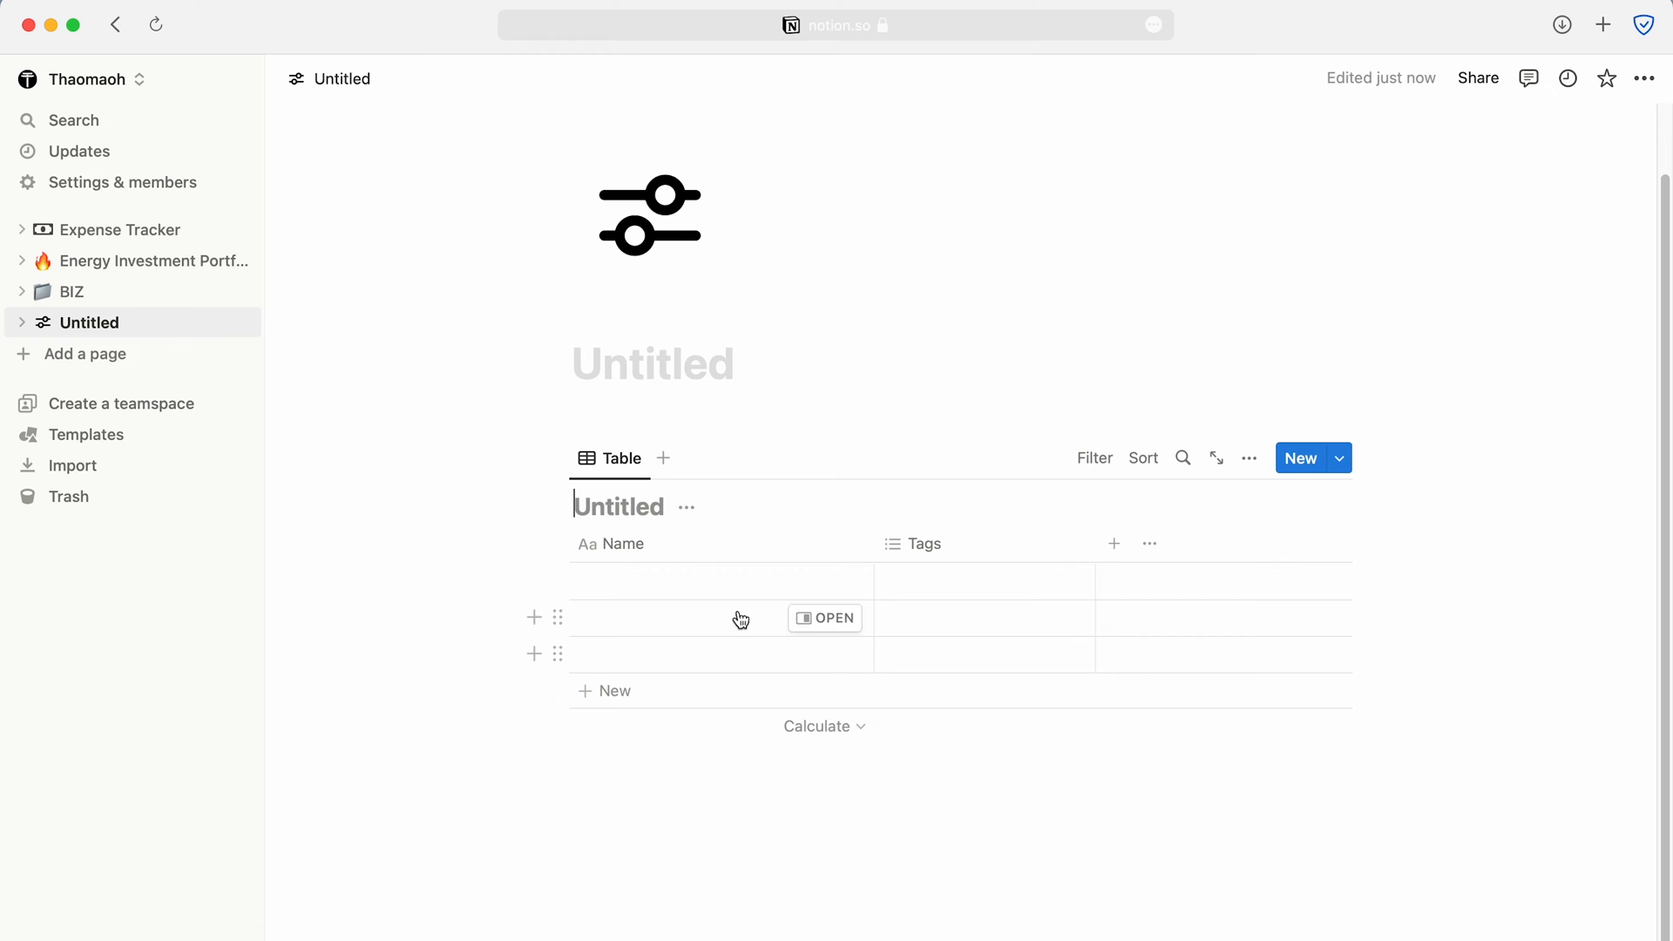
mouse_move(746, 585)
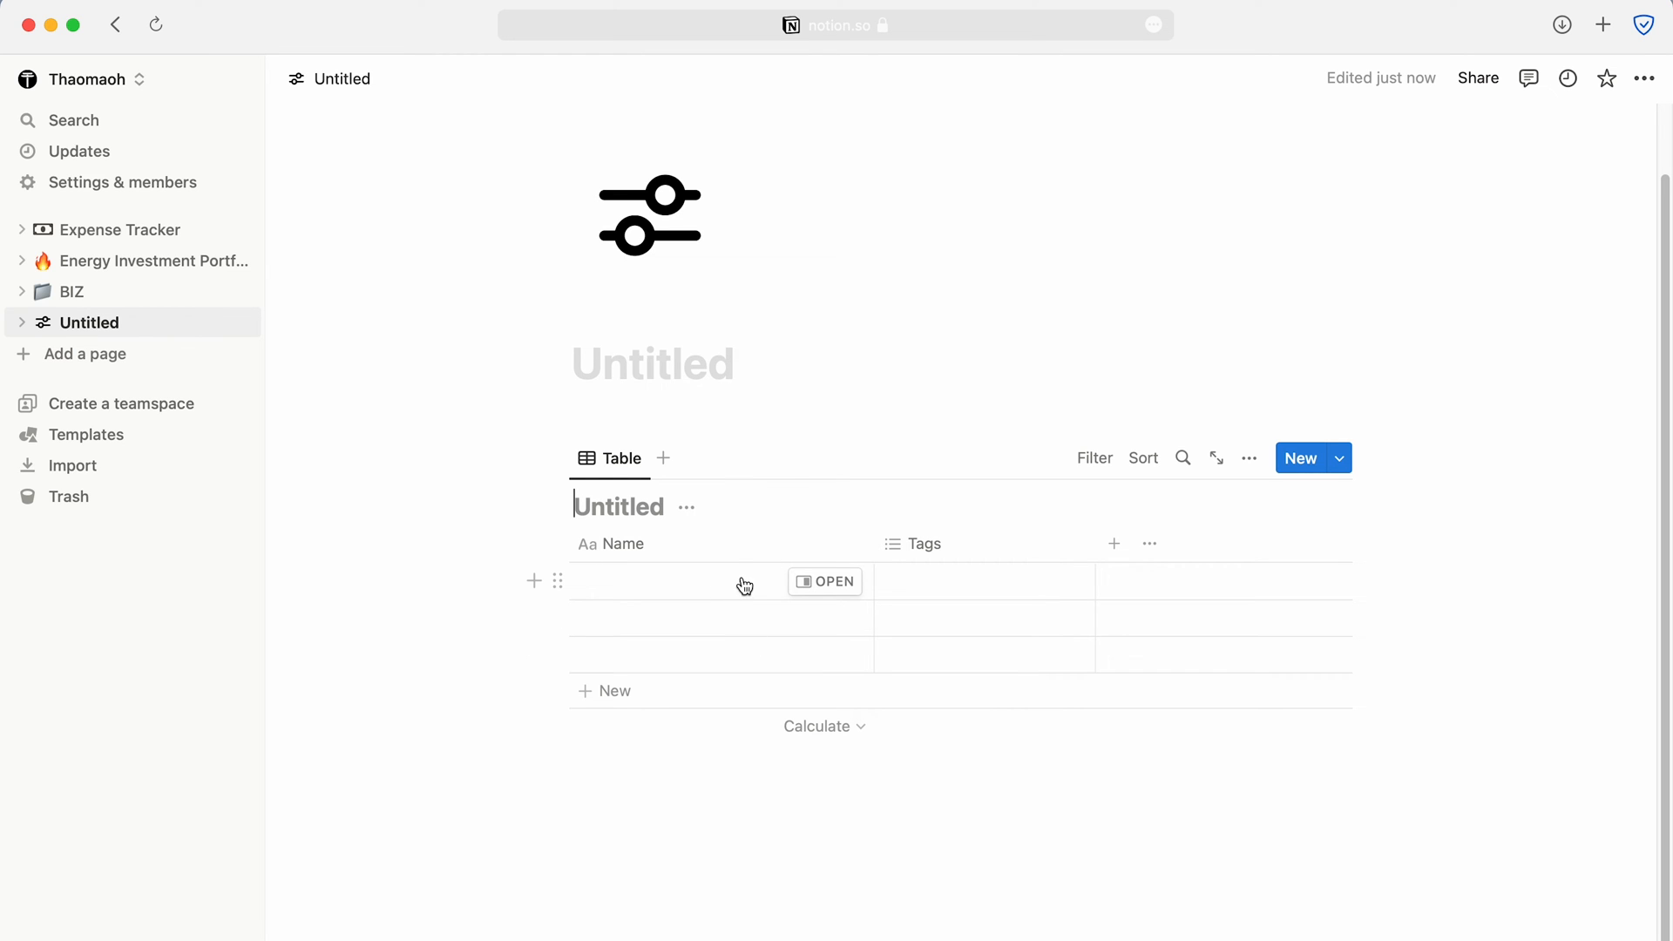
Fill rows page 1, page 2, Page 3 with content 'blah' and tags dog, cat, dog.
left_click(824, 582)
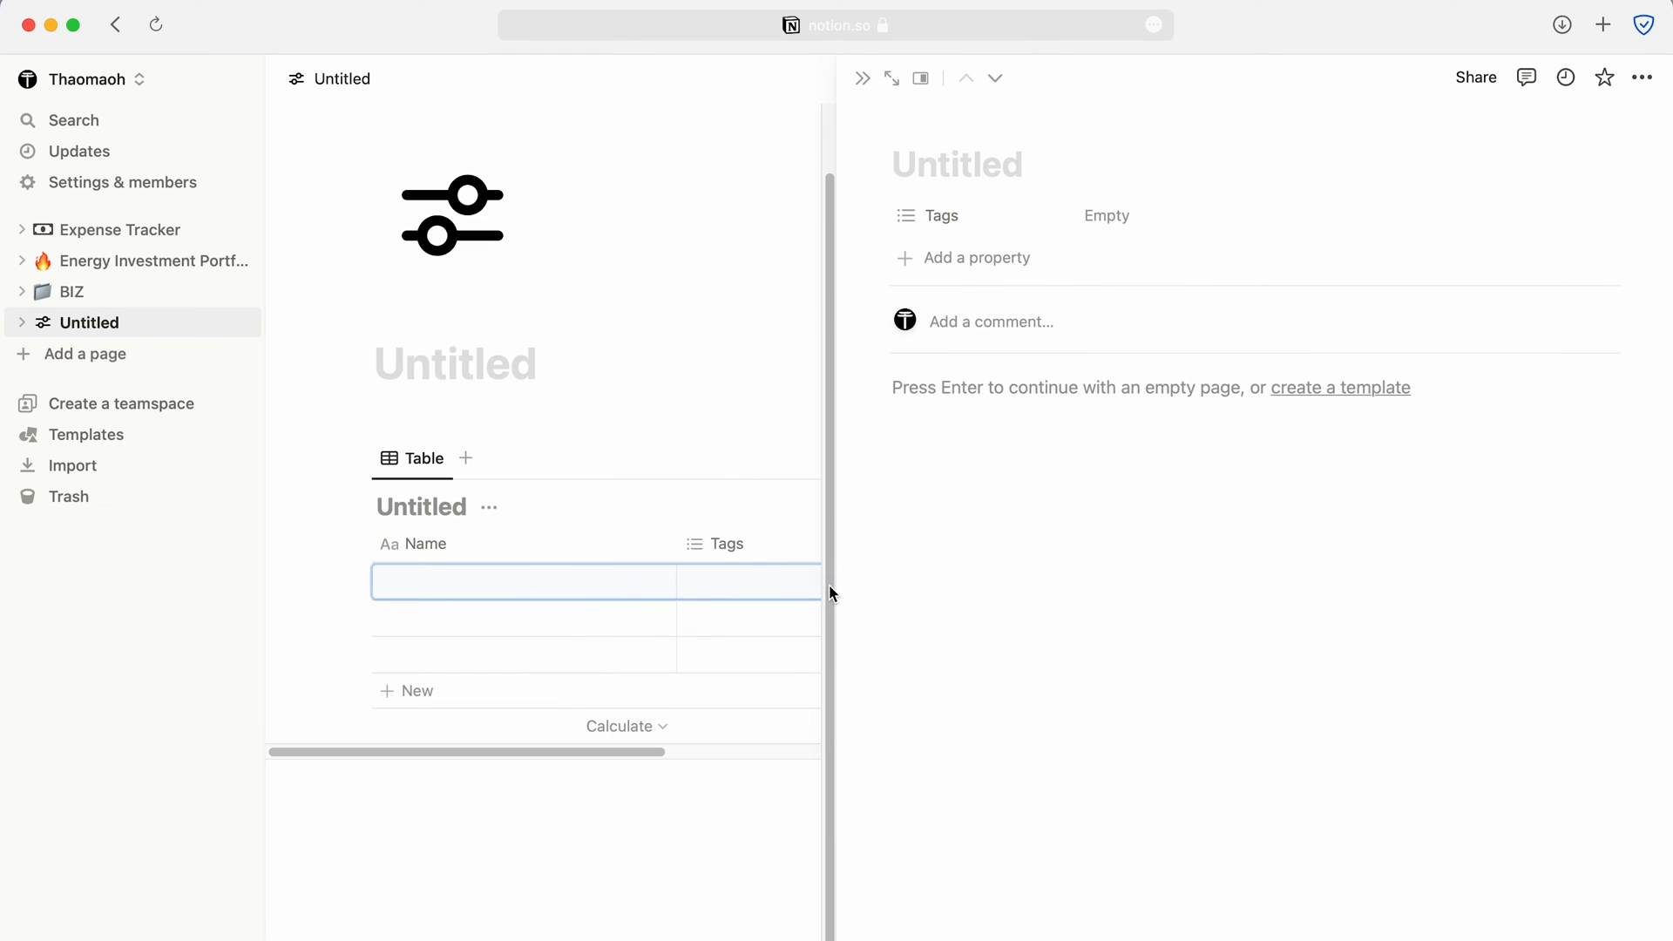
type("blah")
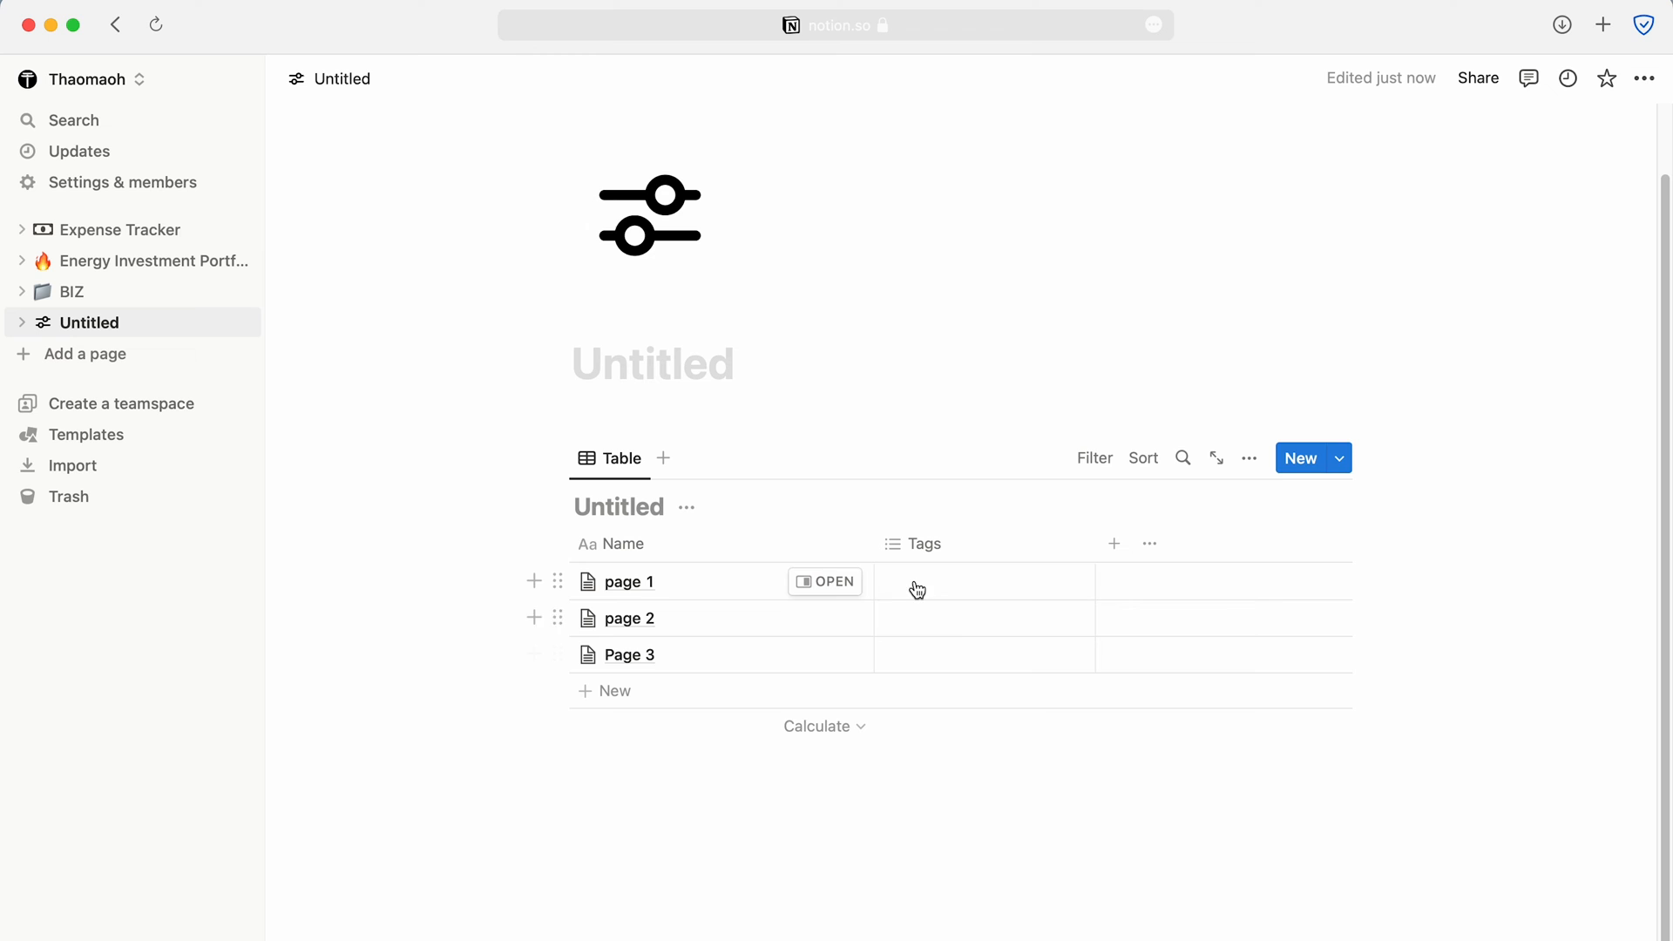
left_click(983, 582)
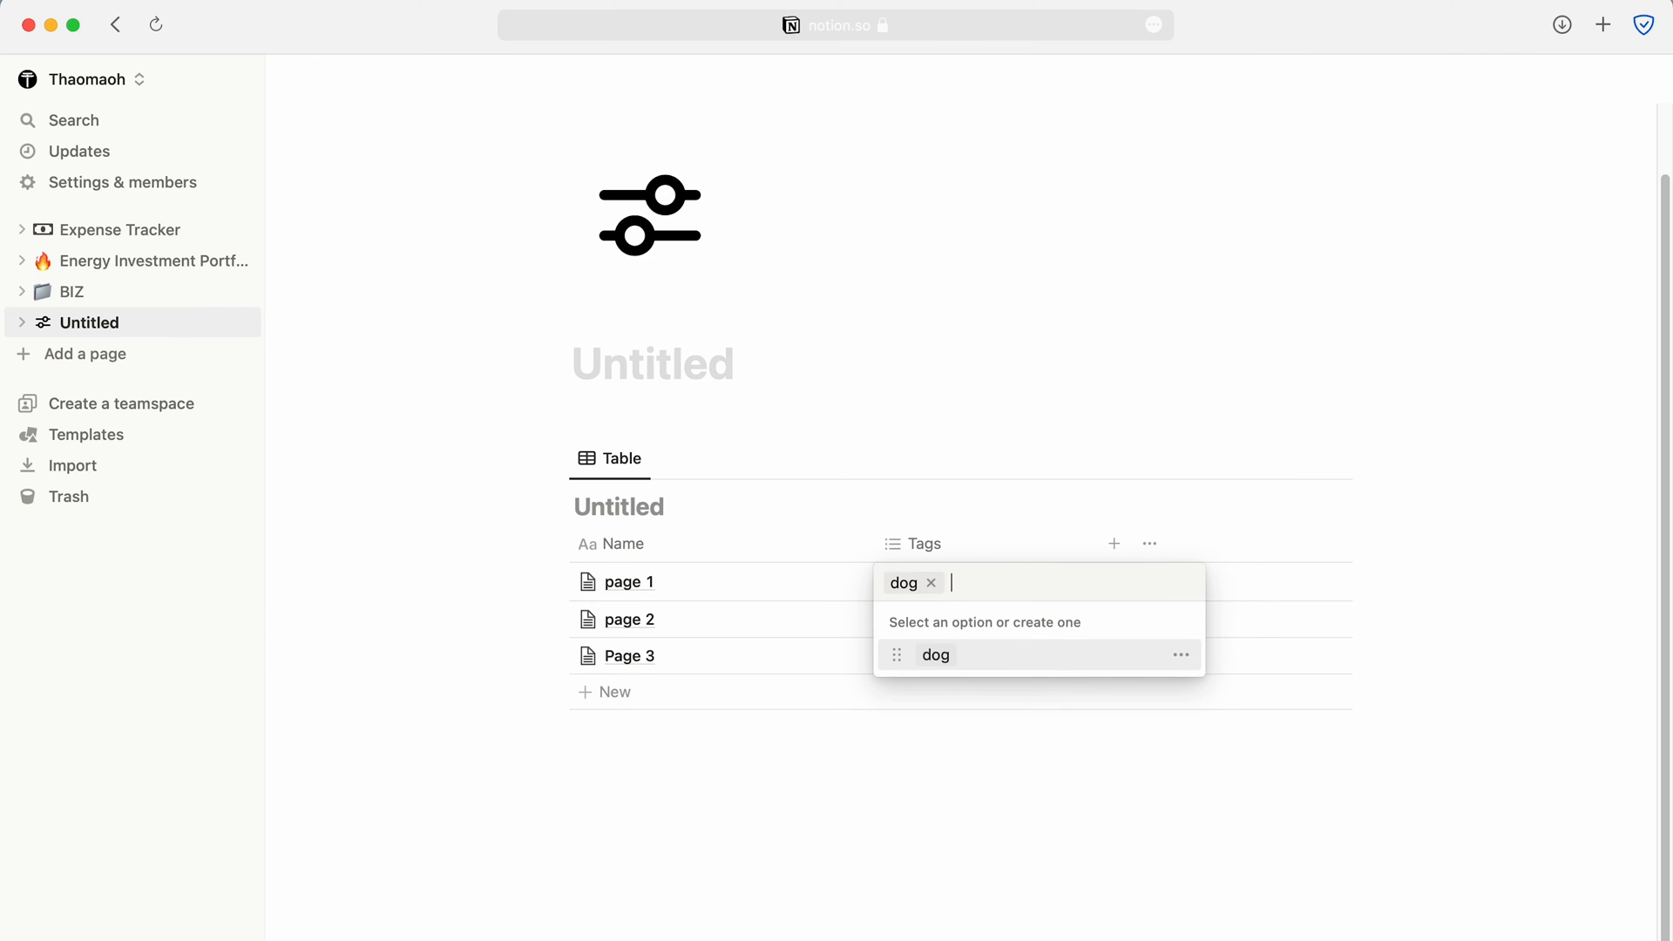
type("cat")
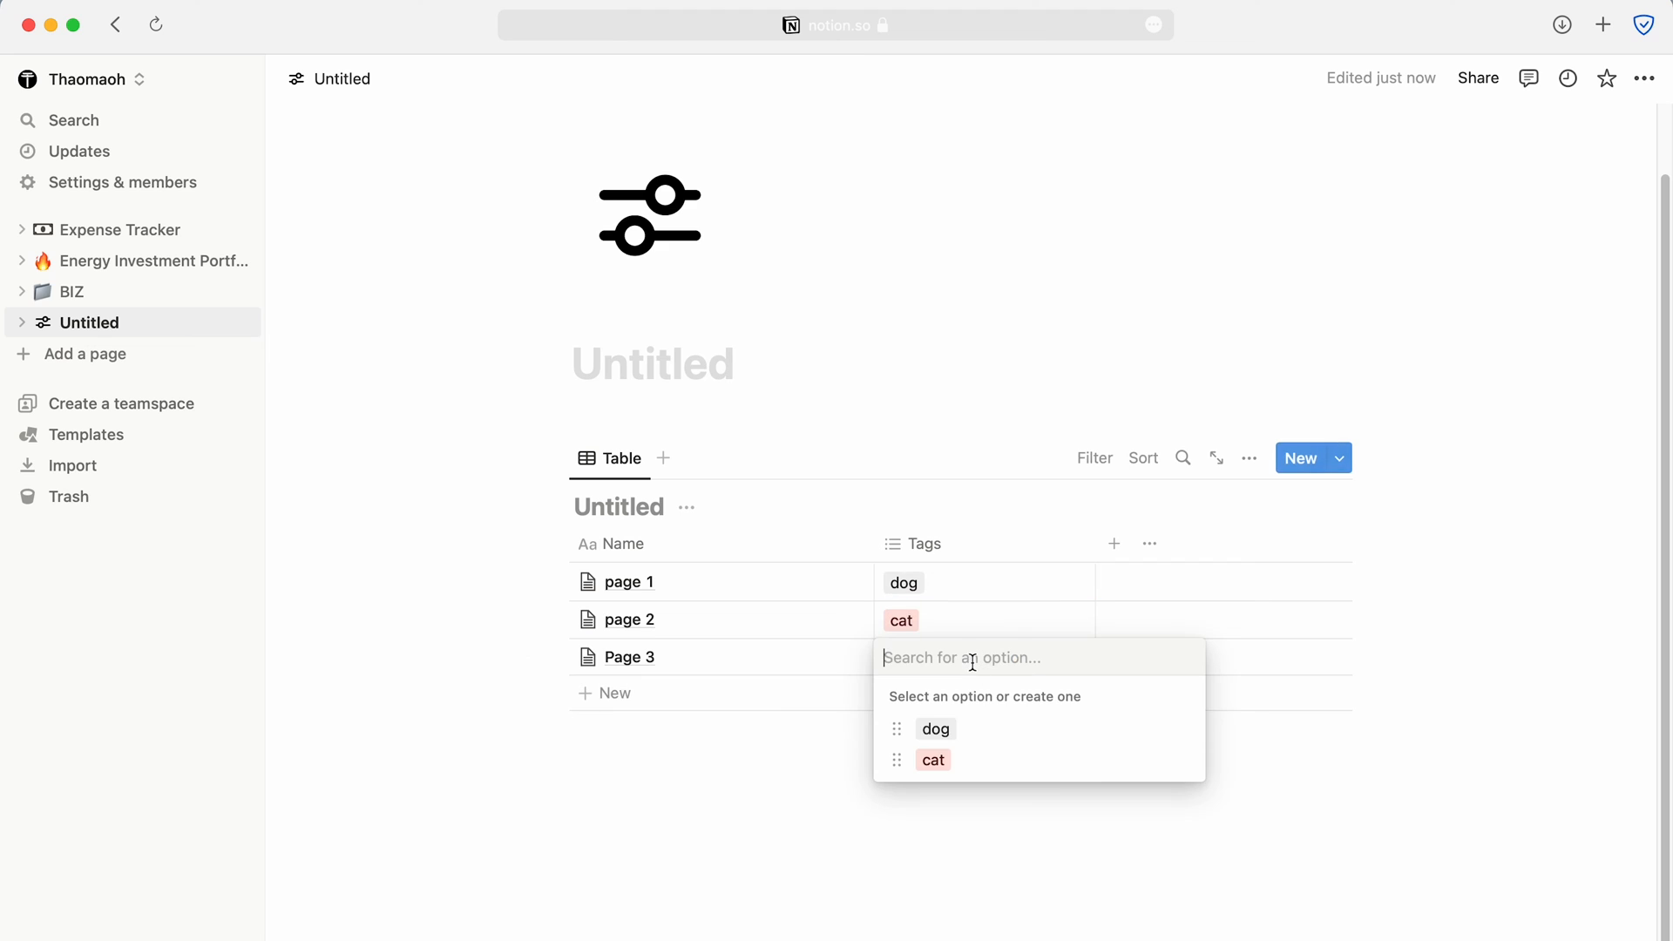
left_click(935, 729)
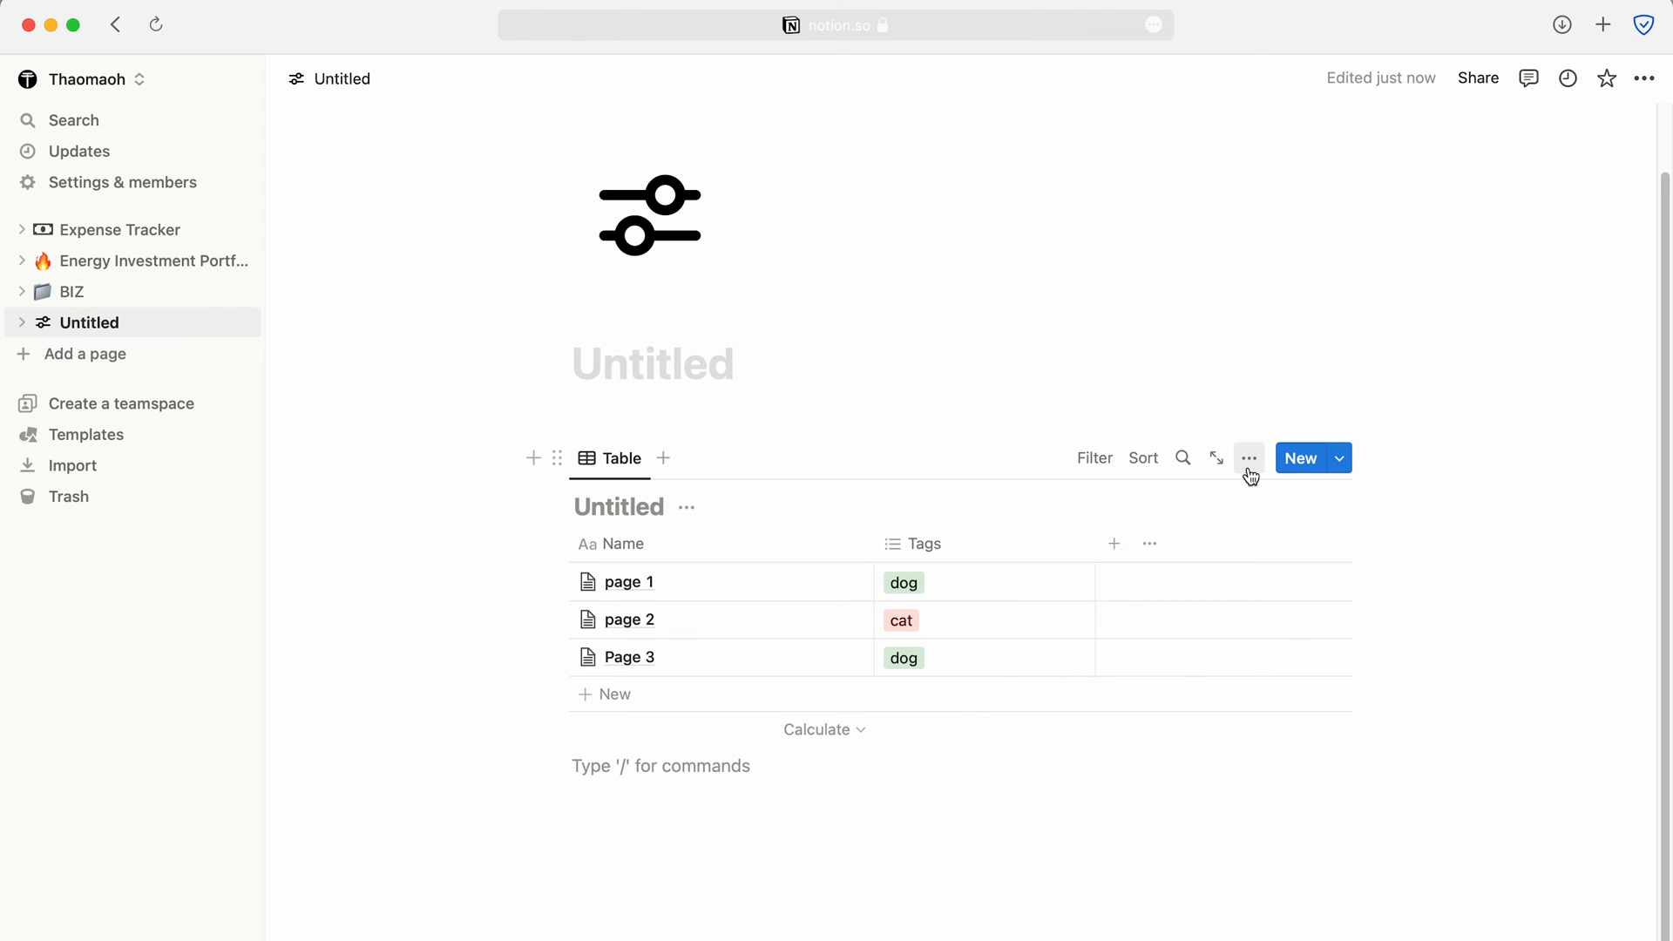
Switch the database layout to Board, then List, then Gallery of cards.
left_click(1250, 458)
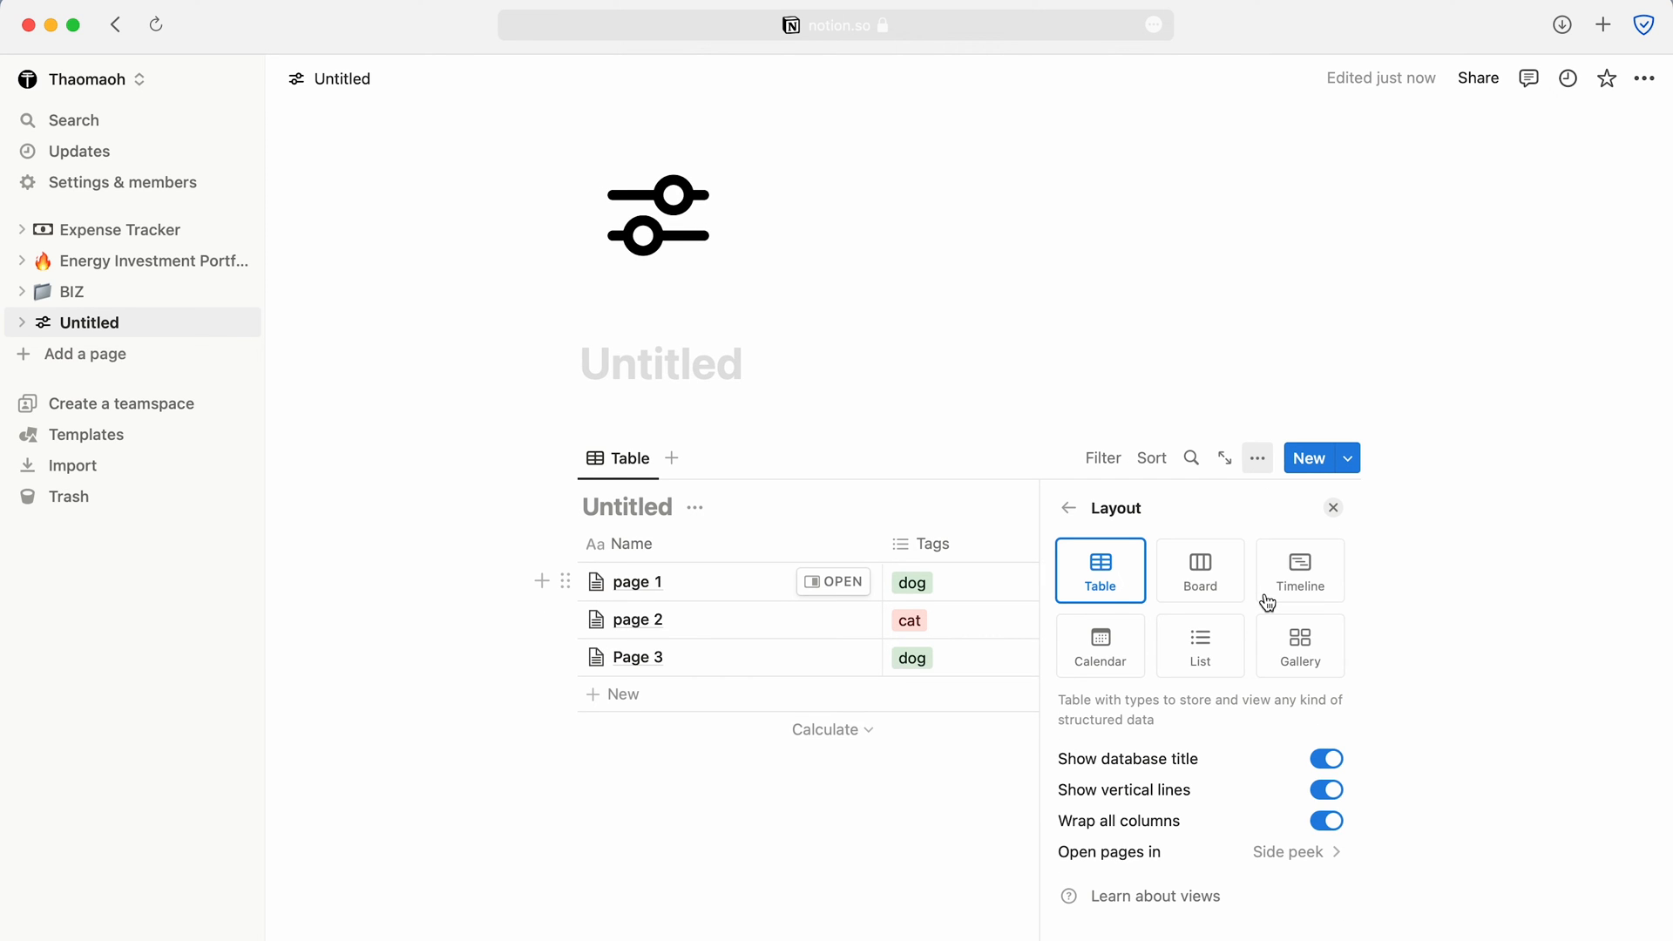
left_click(1199, 570)
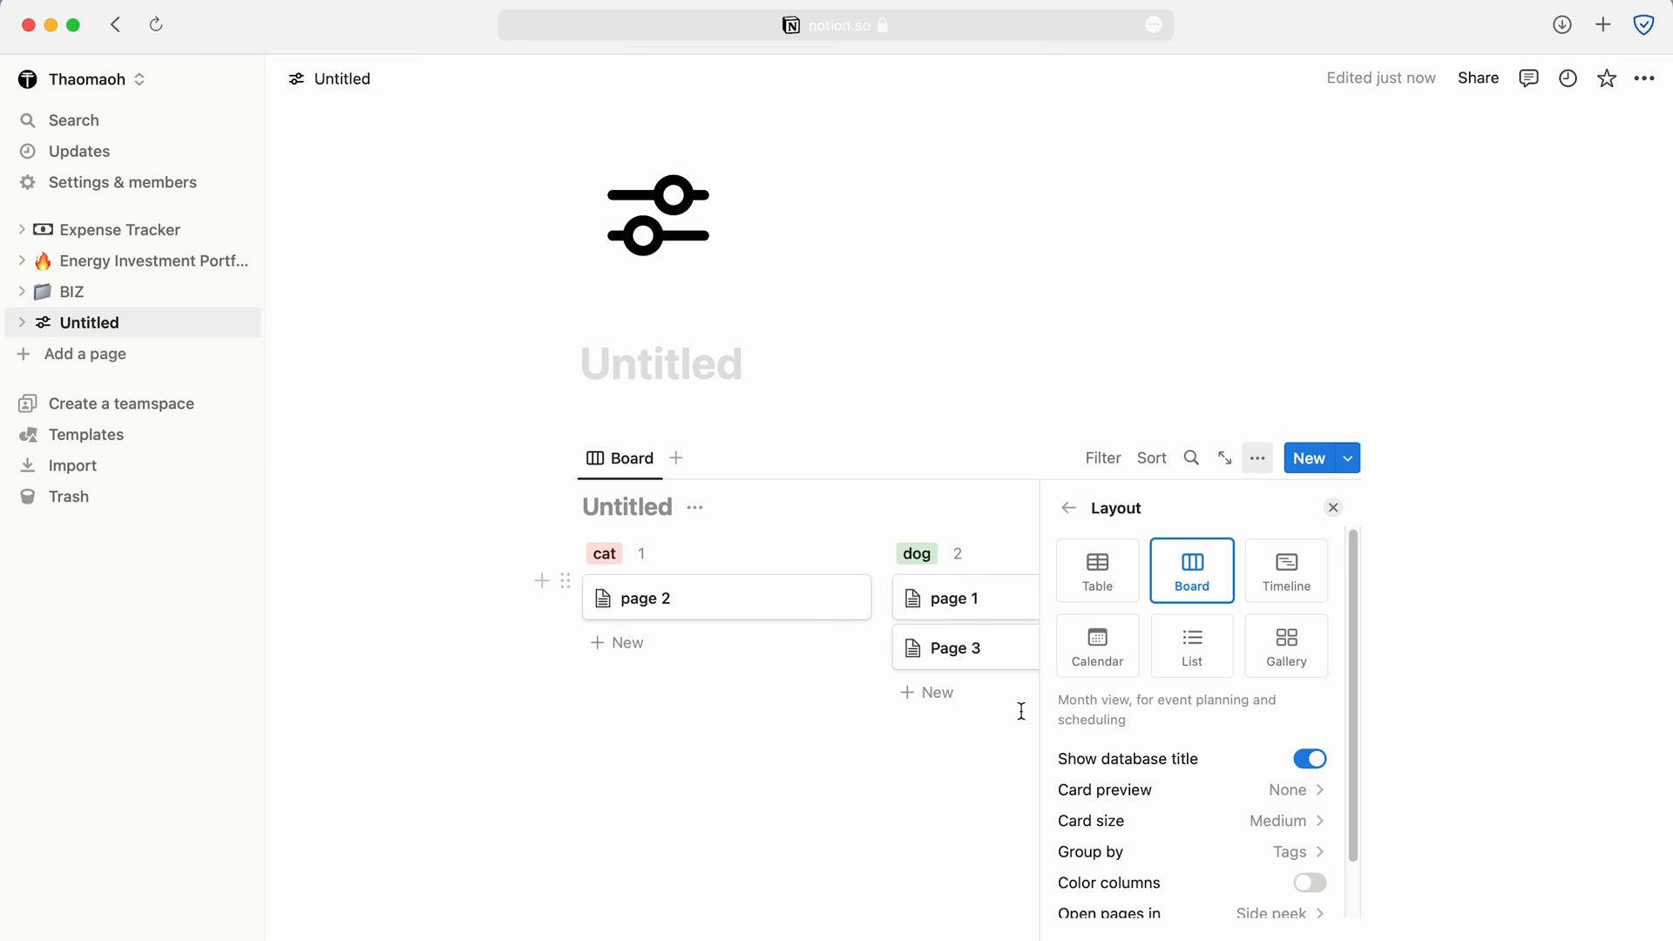
left_click(1191, 646)
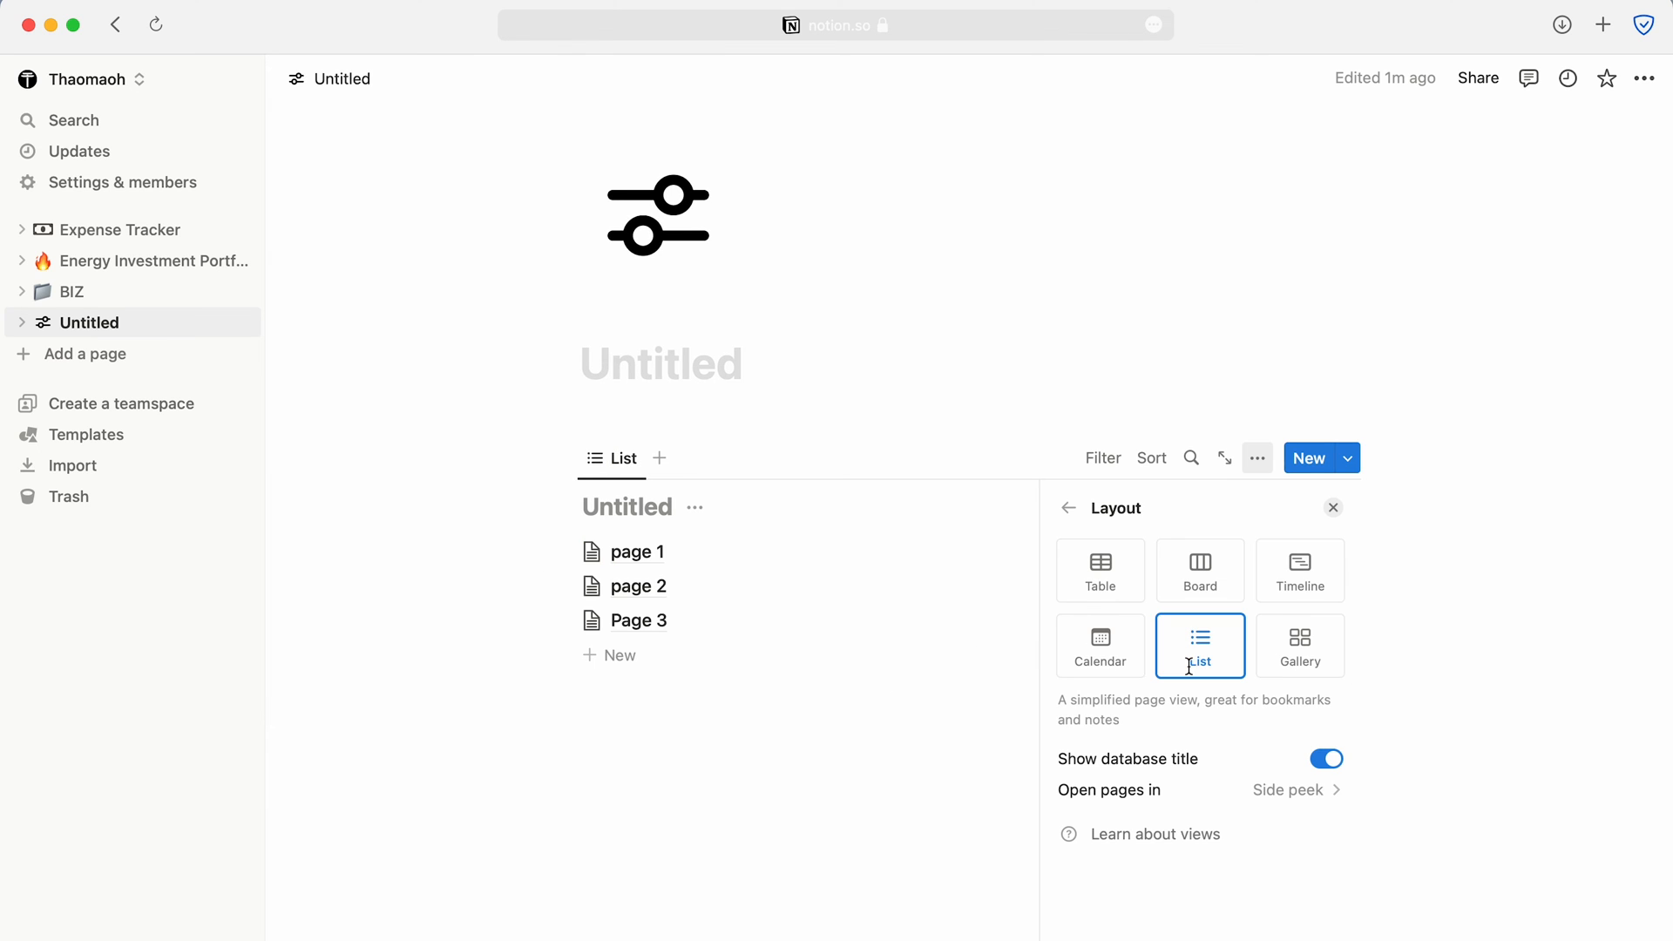
left_click(1333, 507)
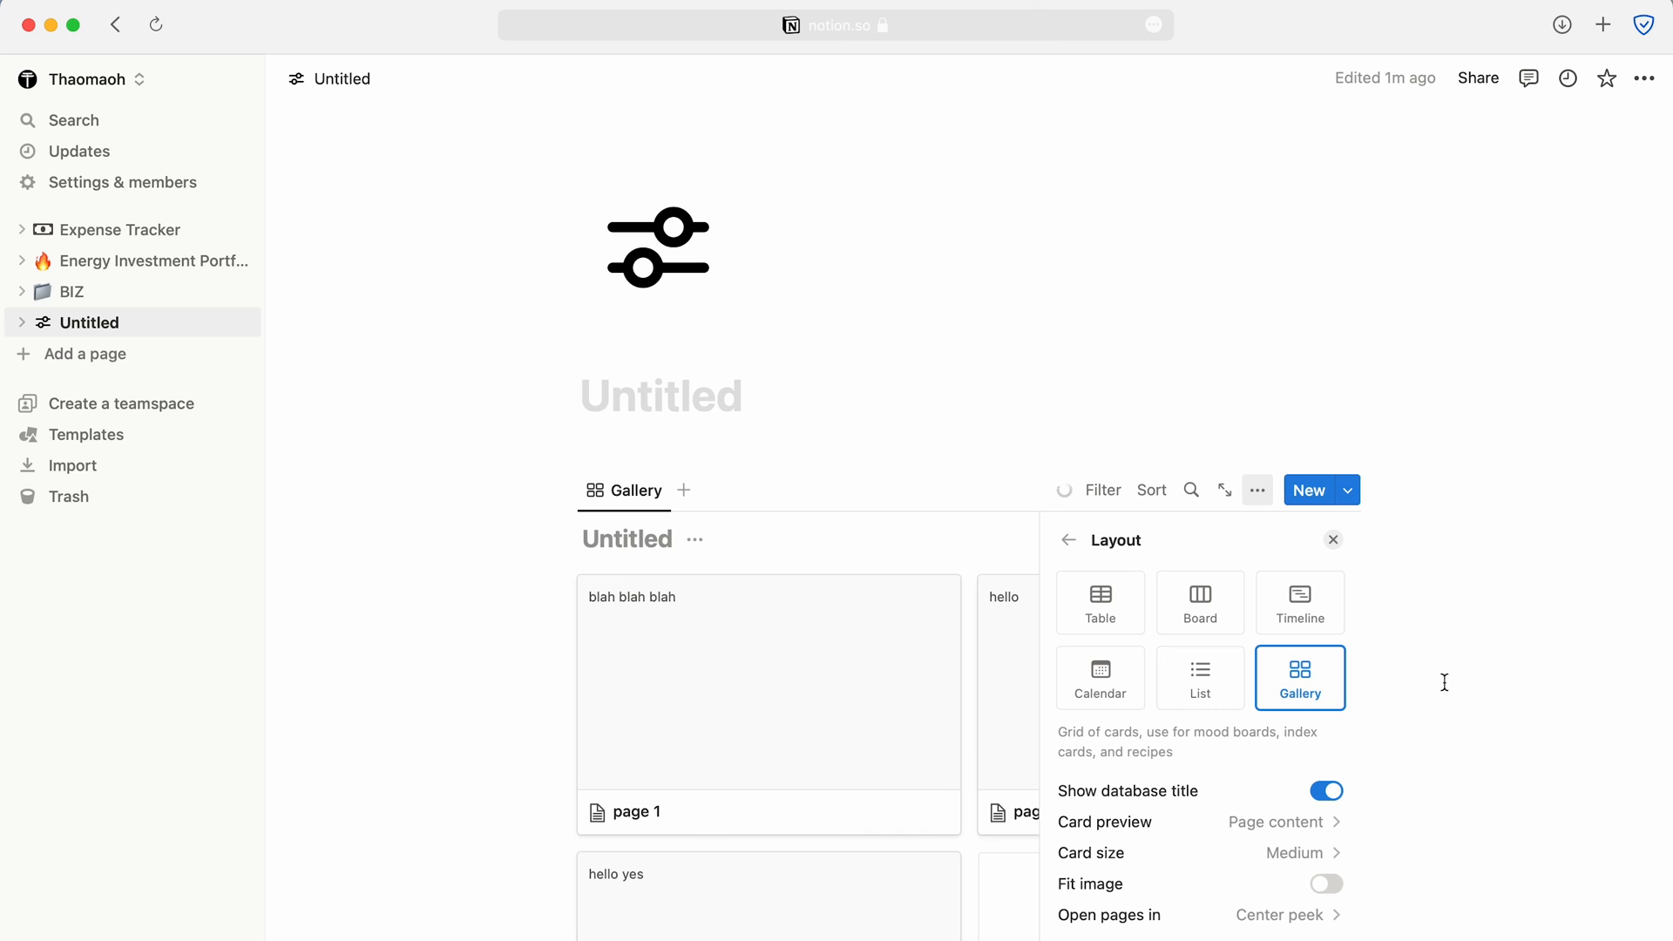
left_click(1332, 540)
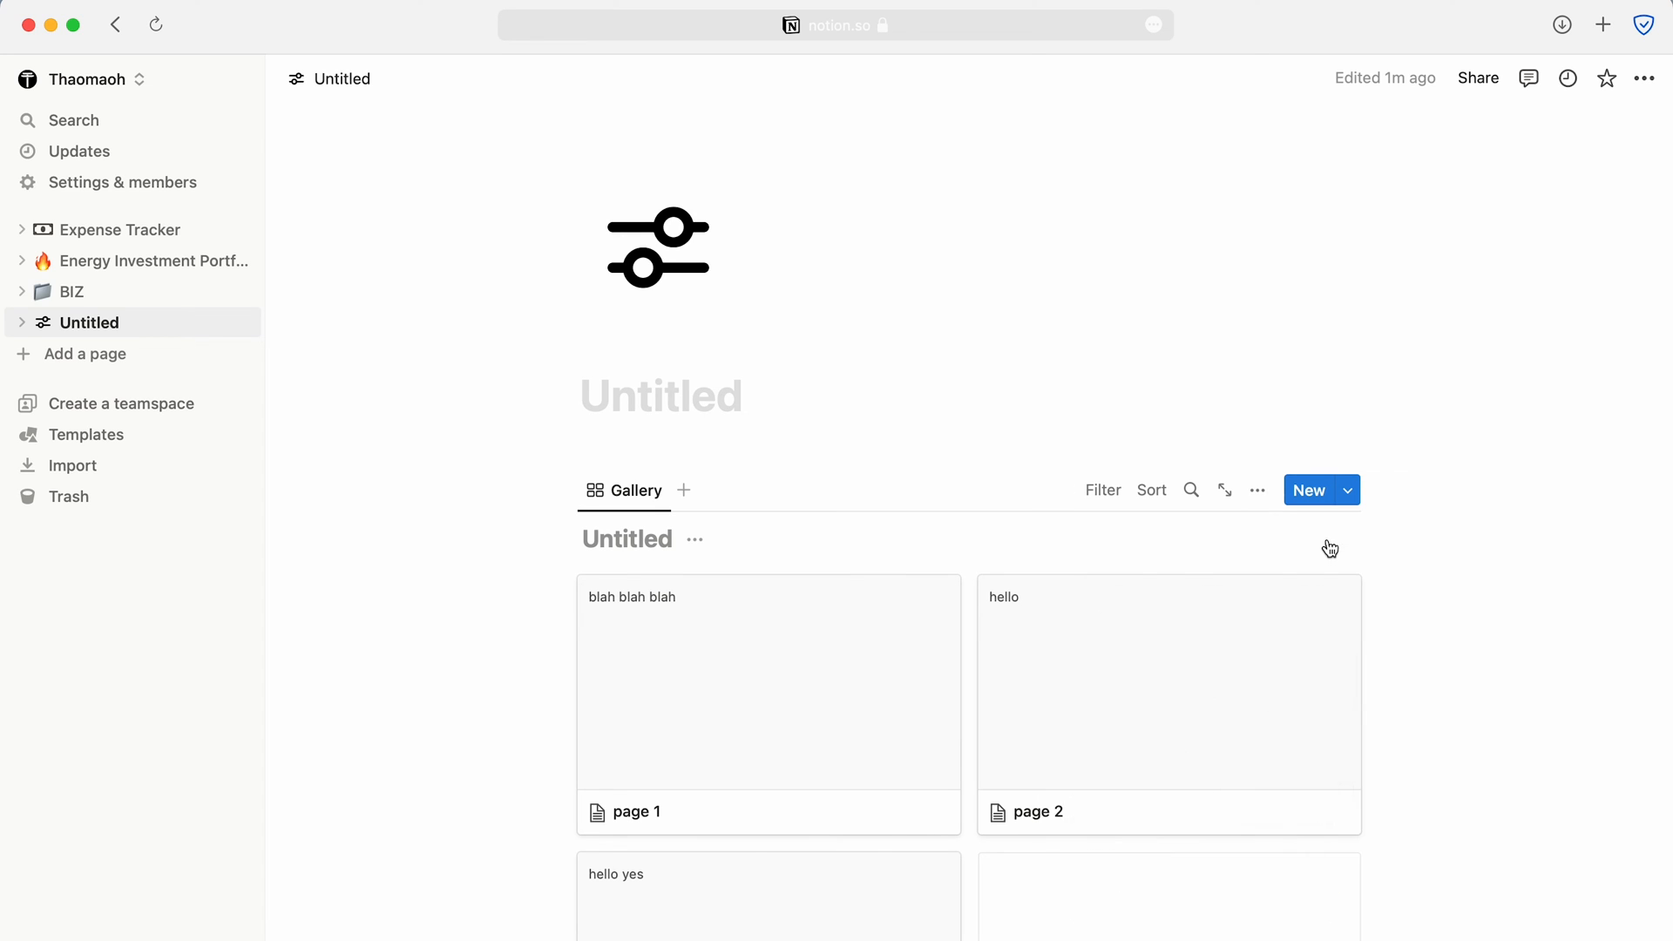
scroll("down", 3)
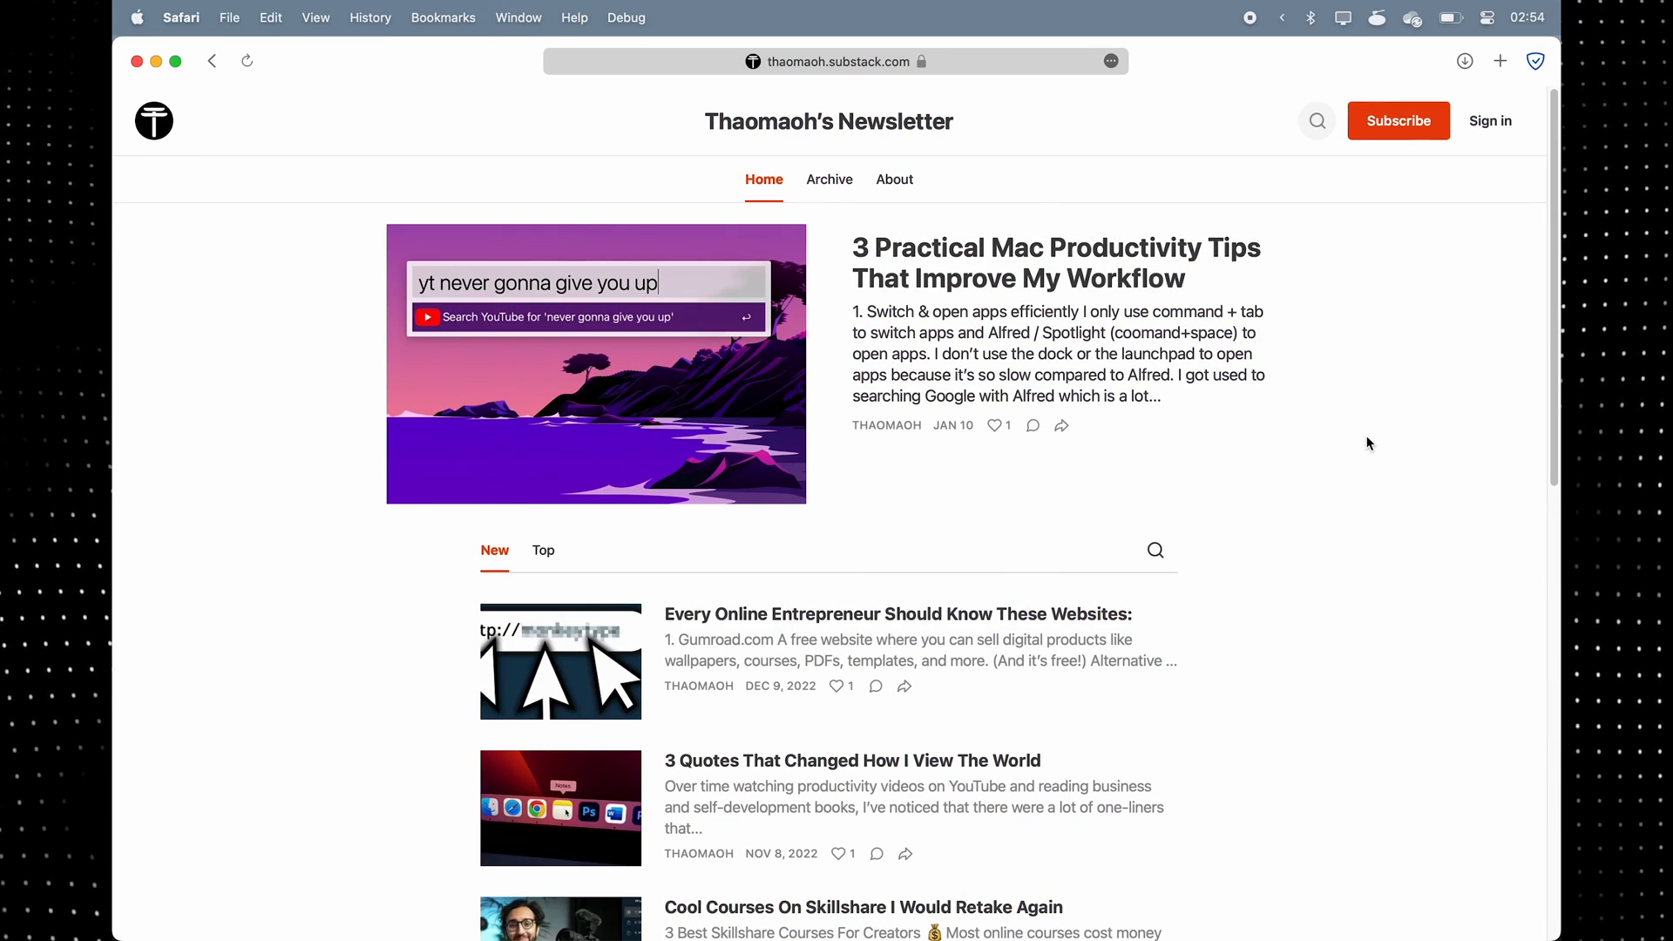
Open the '3 Quotes That Changed How I View The World' post and reach its subscribe form.
scroll("down", 3)
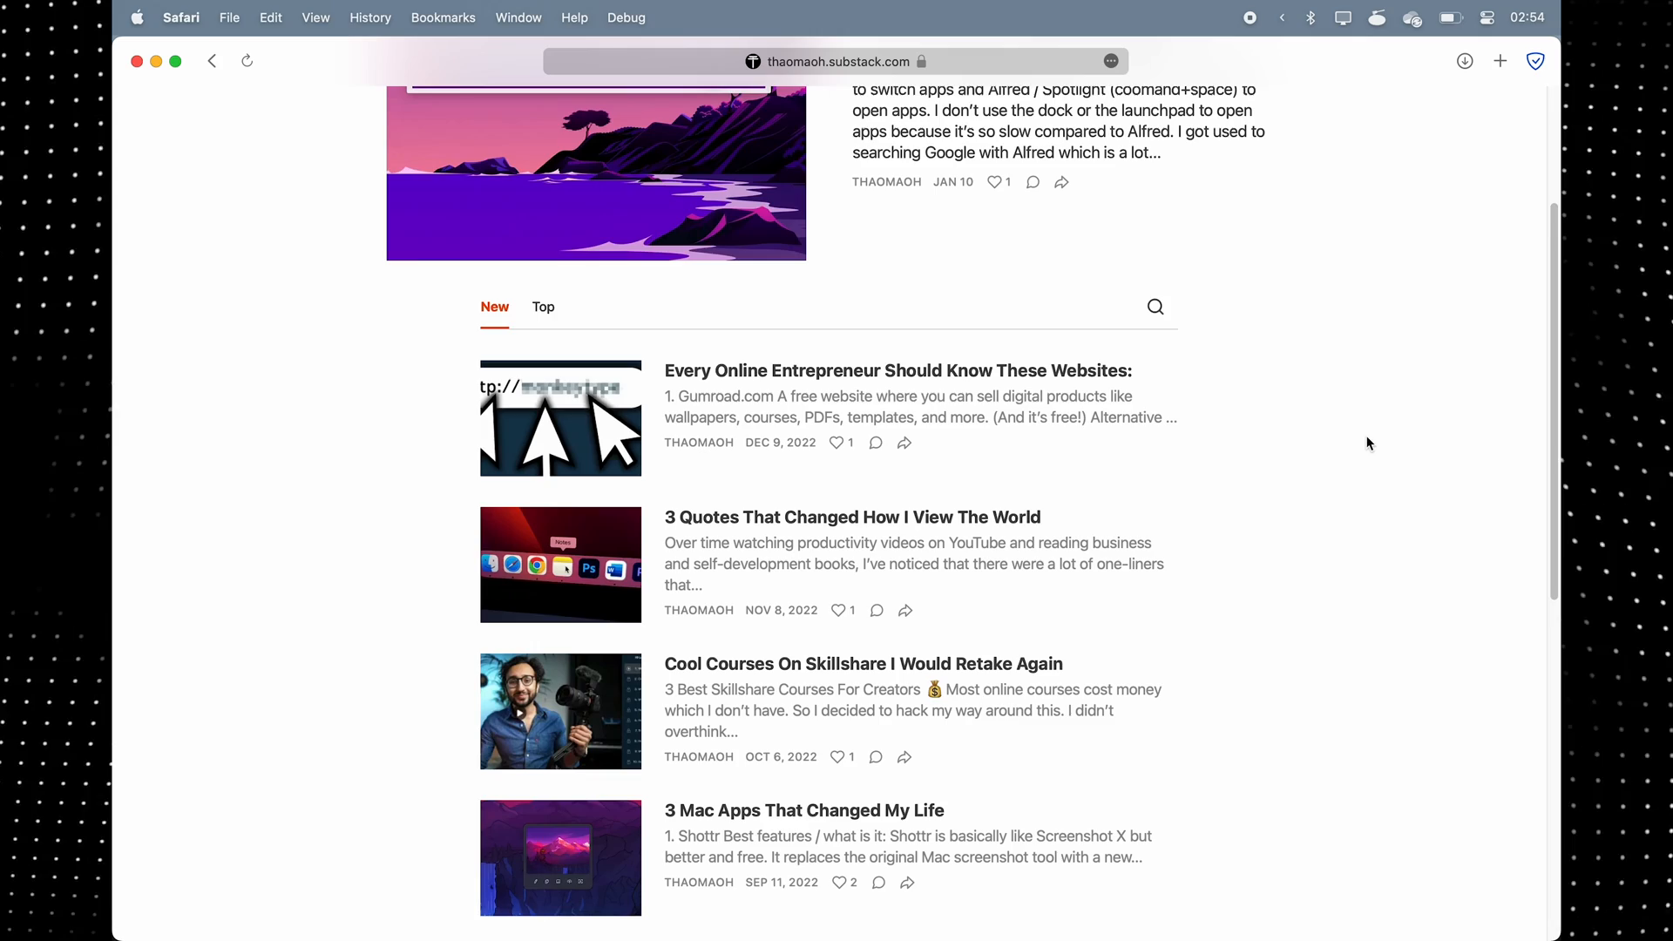
scroll("down", 3)
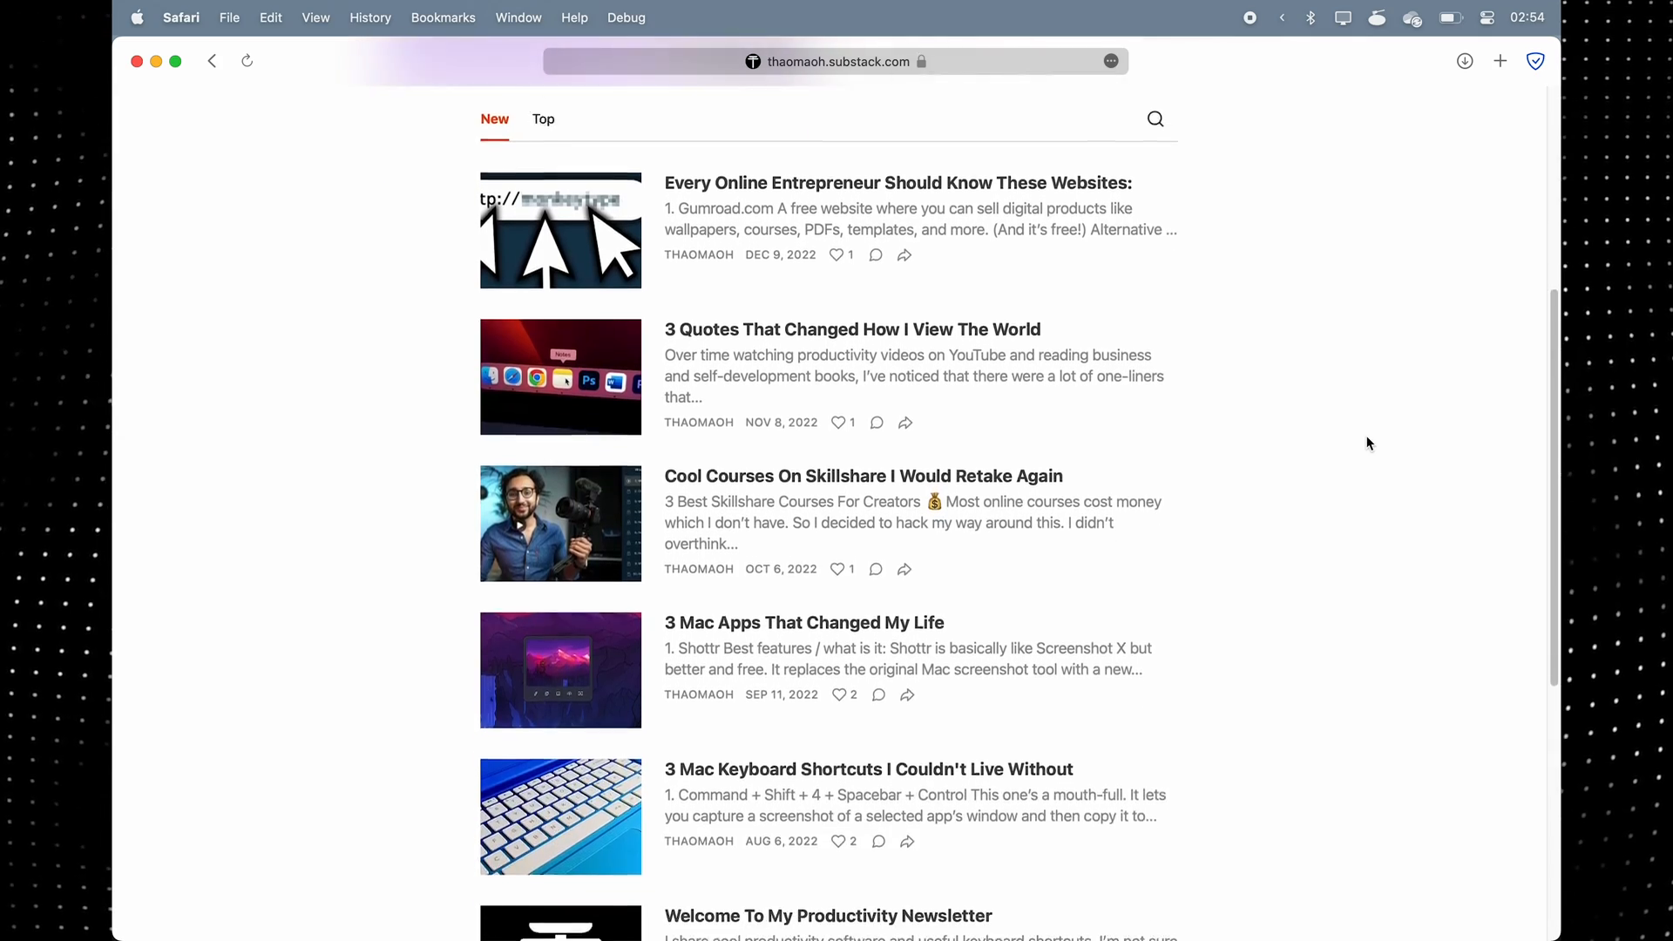
left_click(852, 329)
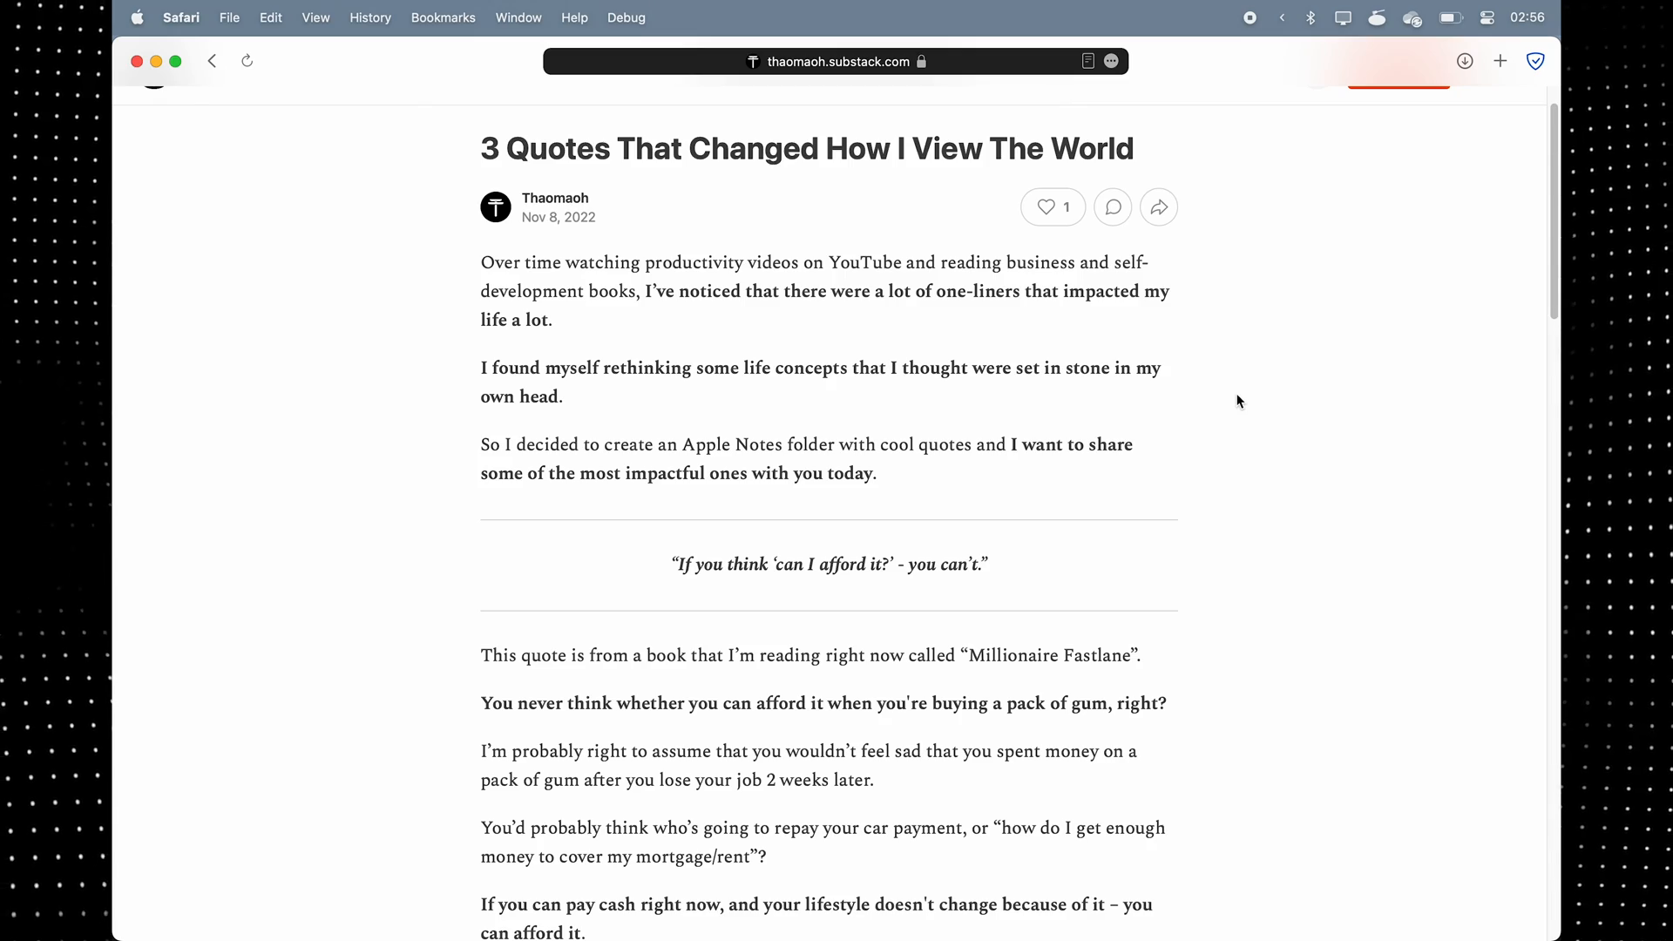
scroll("down", 3)
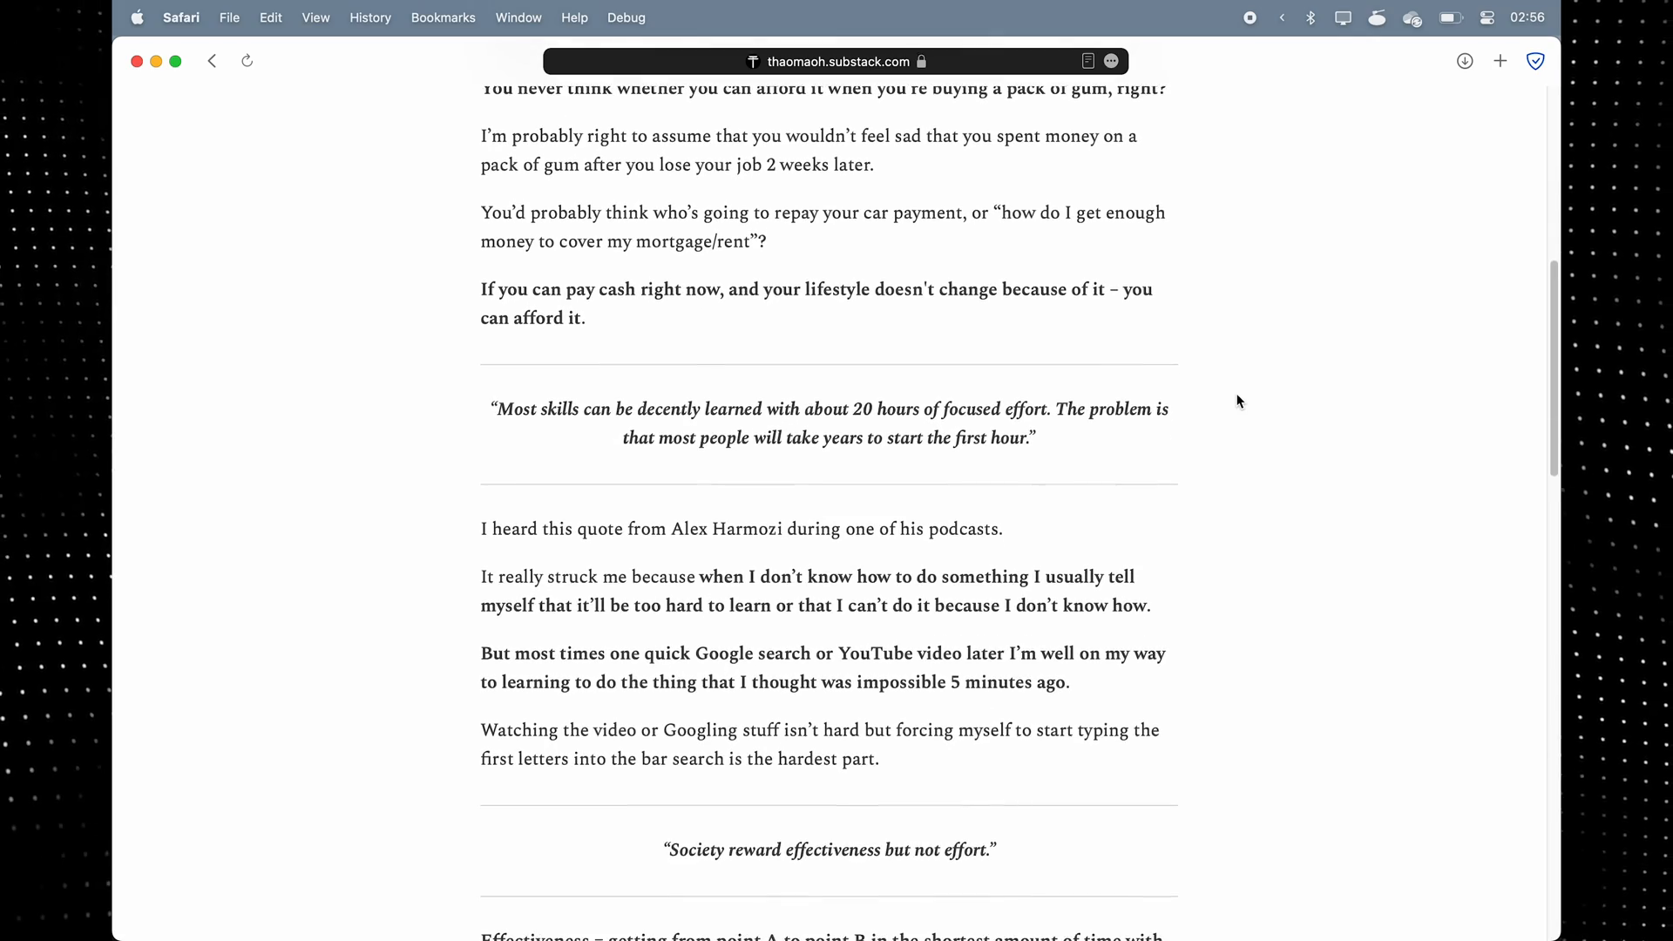
scroll("down", 3)
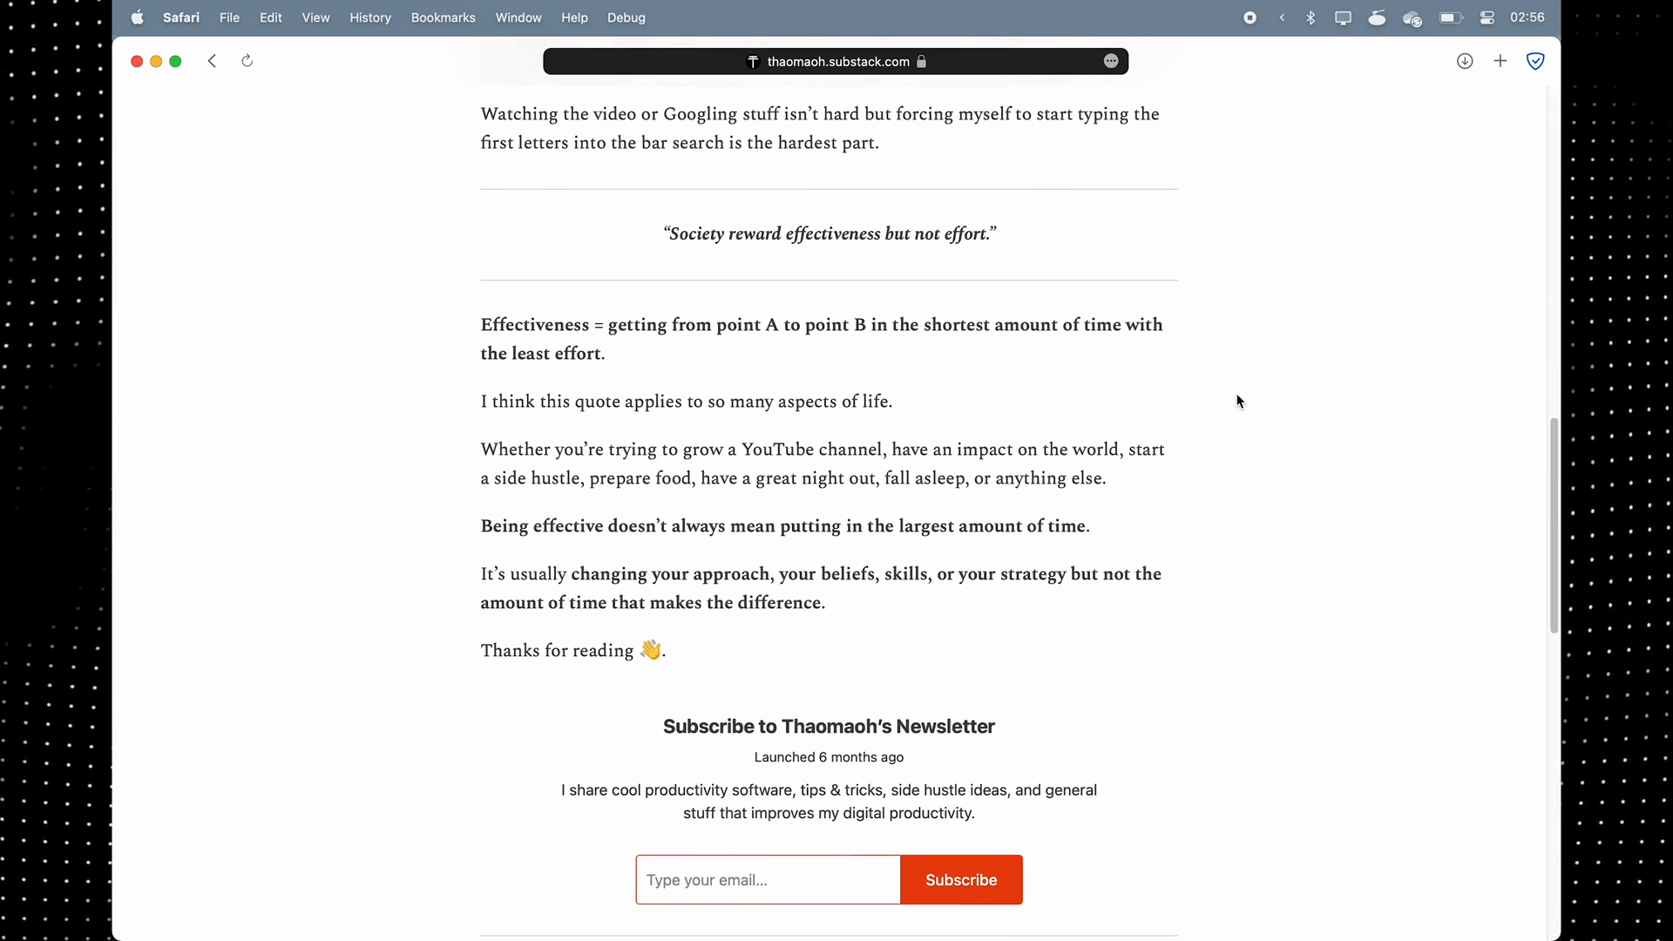
scroll("up", 3)
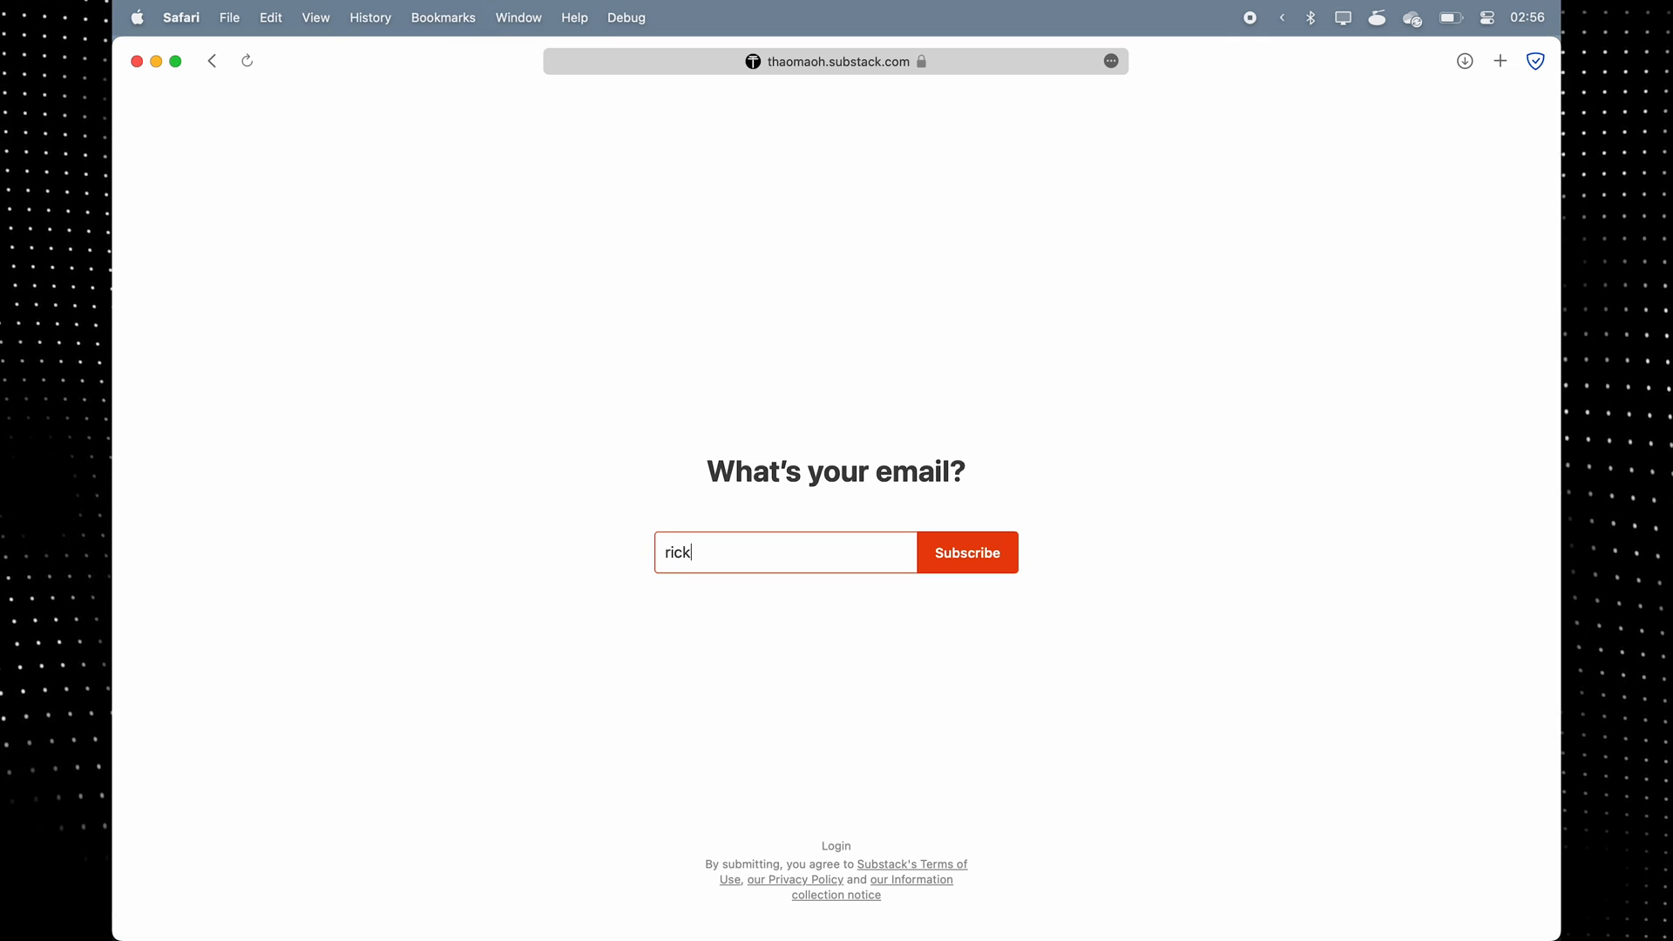
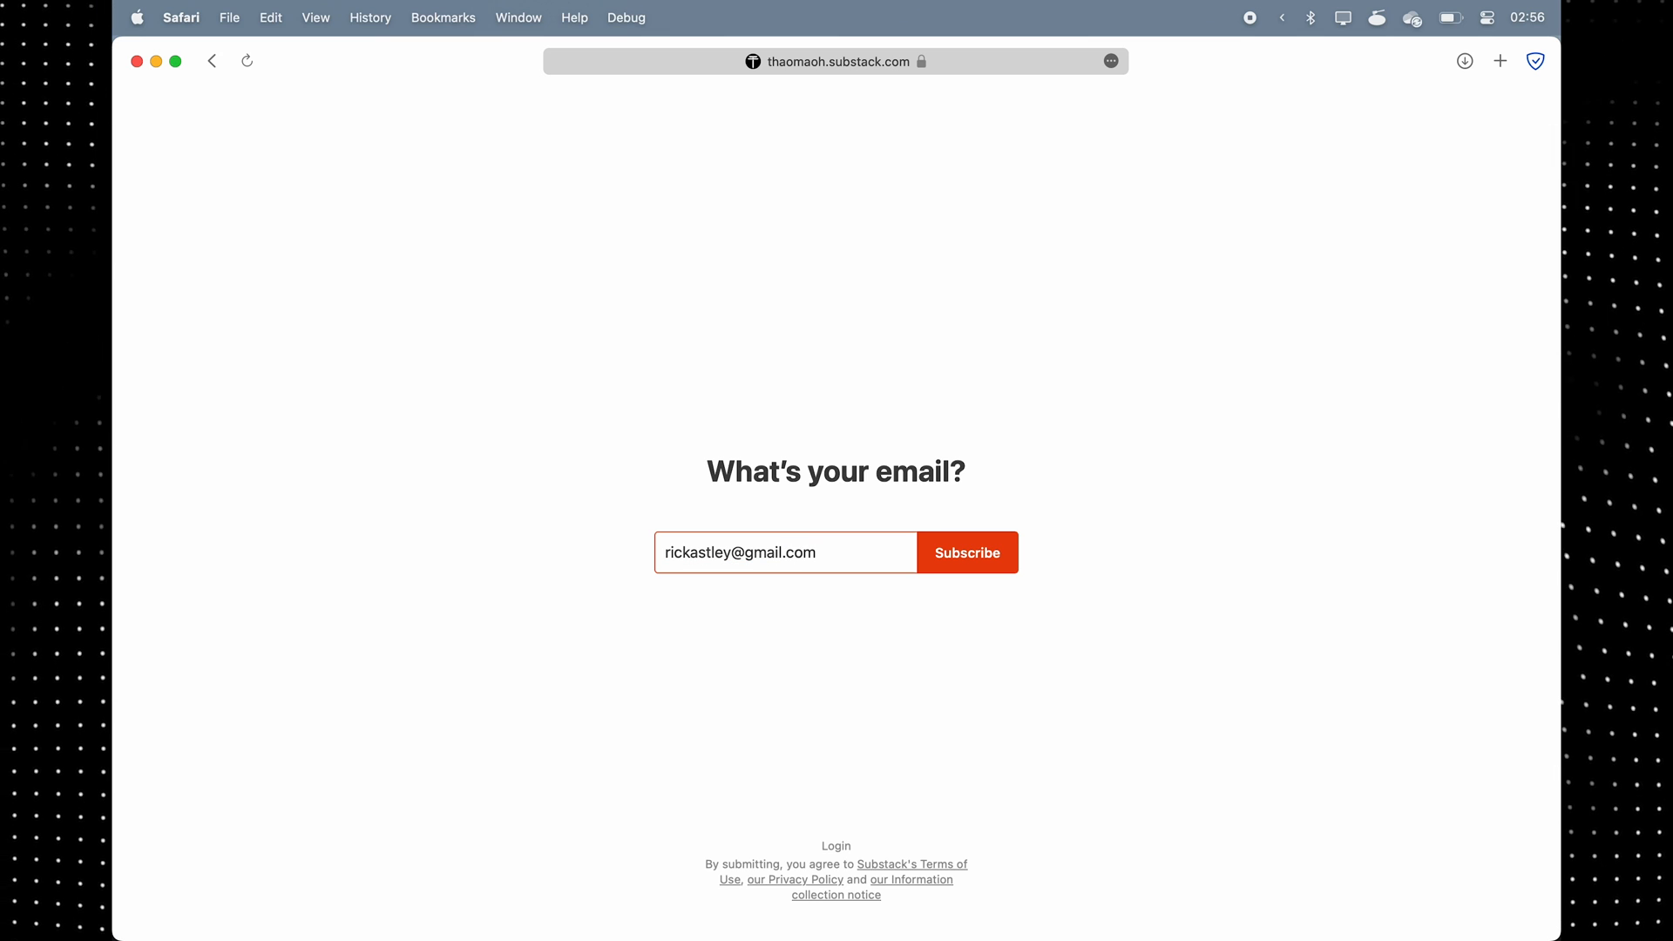